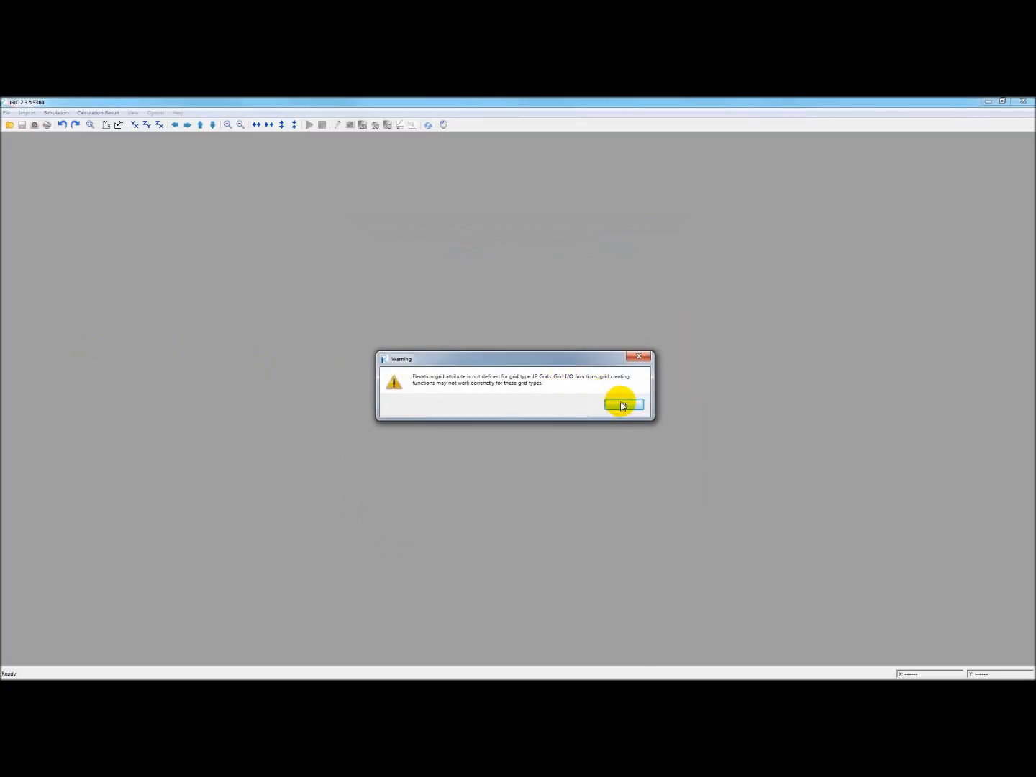
# - Dismiss the elevation grid attribute warning to reveal the loaded river grid
pyautogui.click(624, 403)
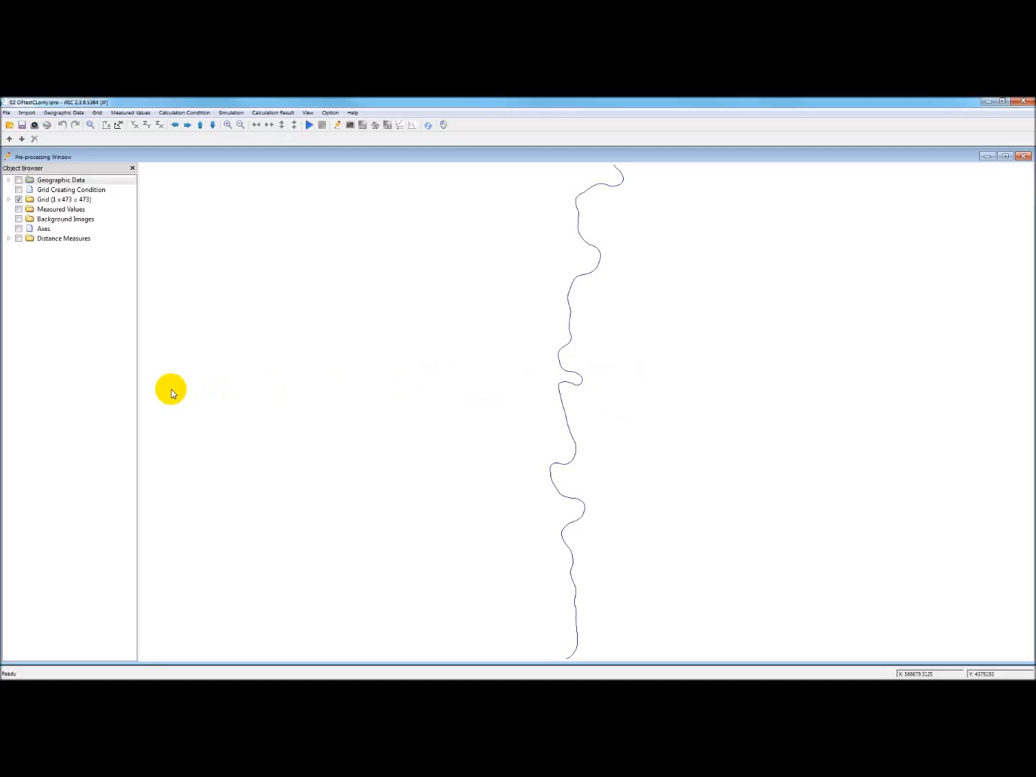
pyautogui.moveTo(190, 338)
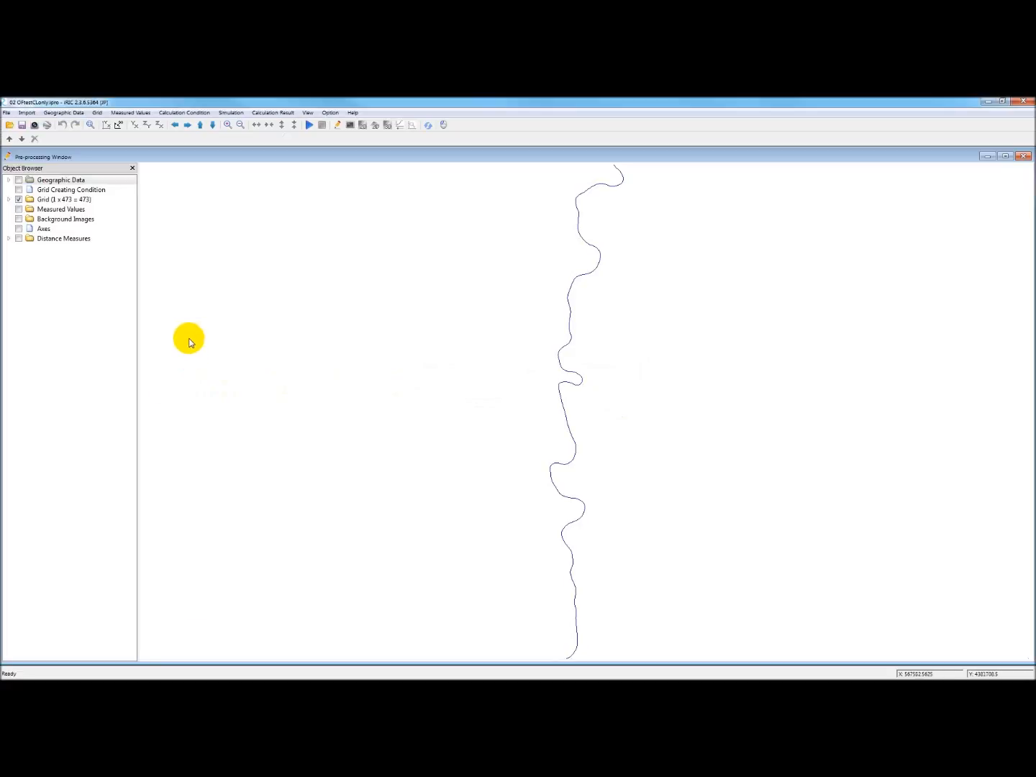
pyautogui.moveTo(194, 219)
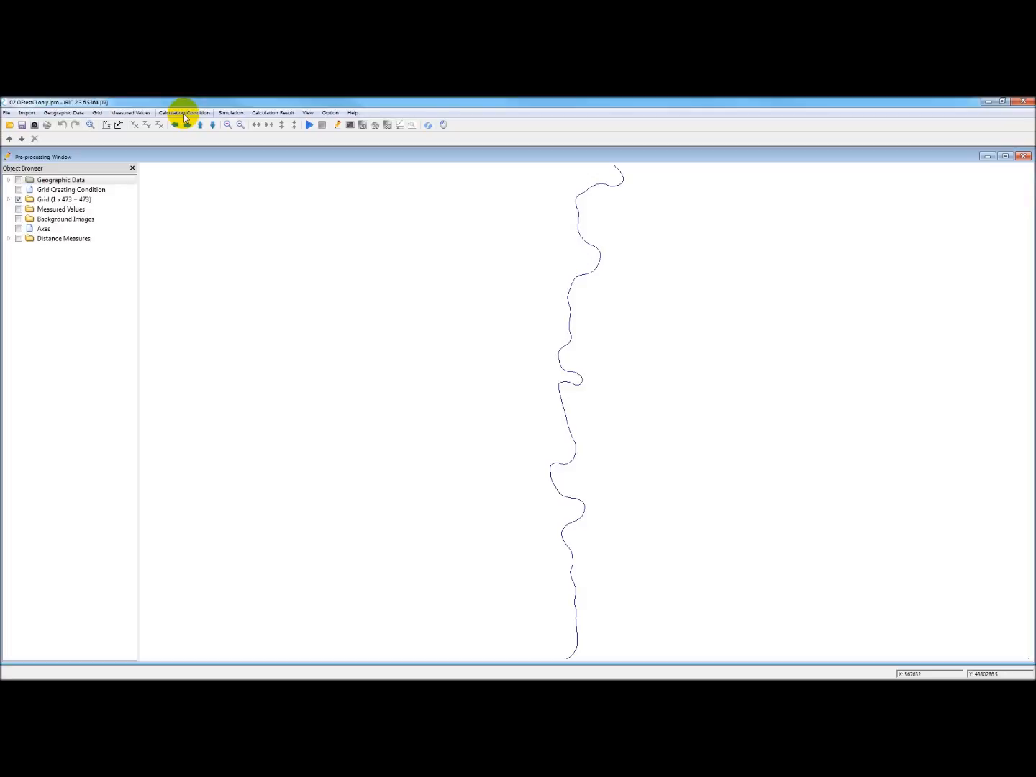
# - Bring up the Calculation Condition settings from the Calculation Condition menu
pyautogui.click(184, 113)
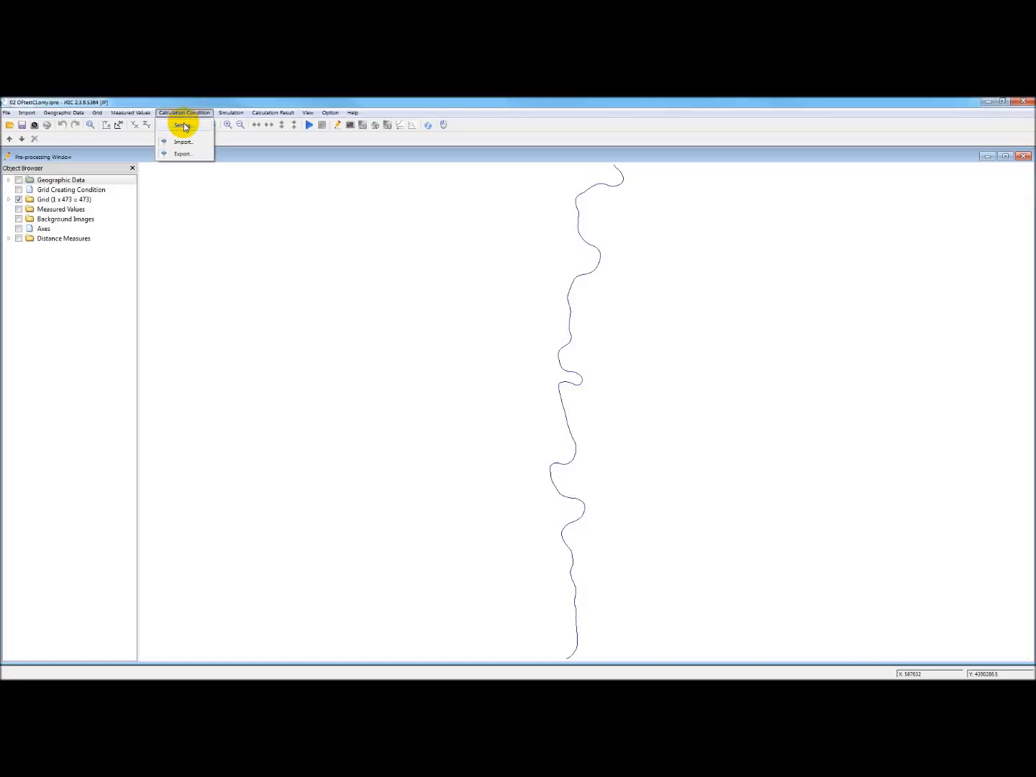
pyautogui.click(181, 125)
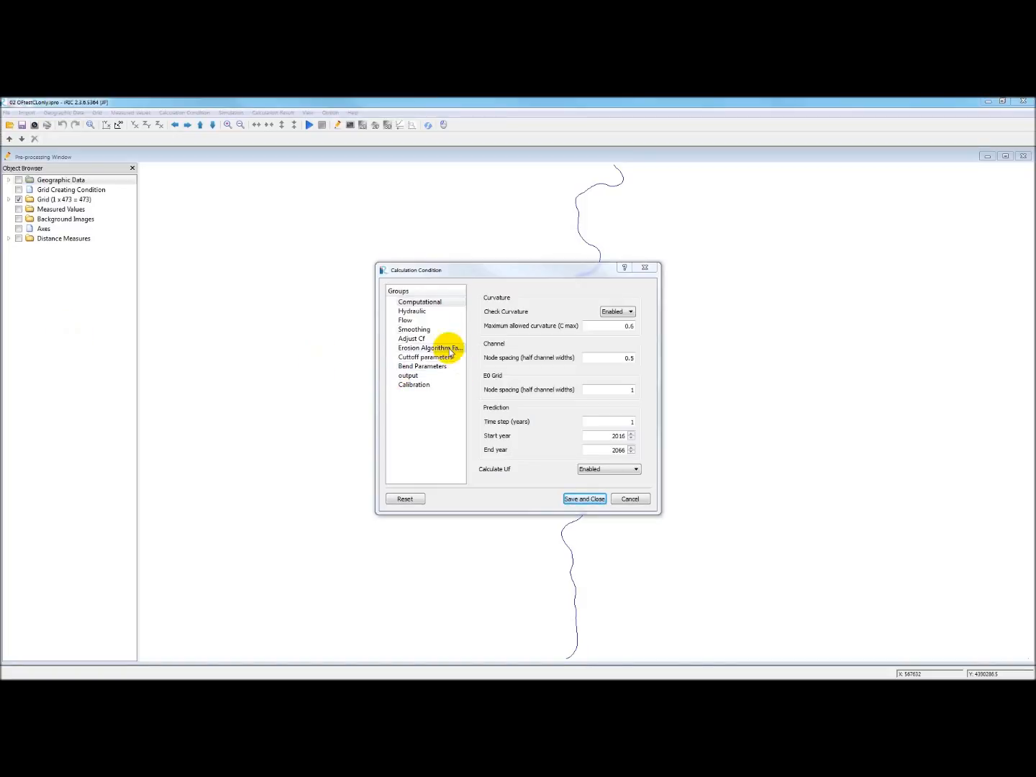
# - Enter flow values: discharge 2180, width 277, depth 4.91, slope 0.000297, grain size 18
pyautogui.click(406, 320)
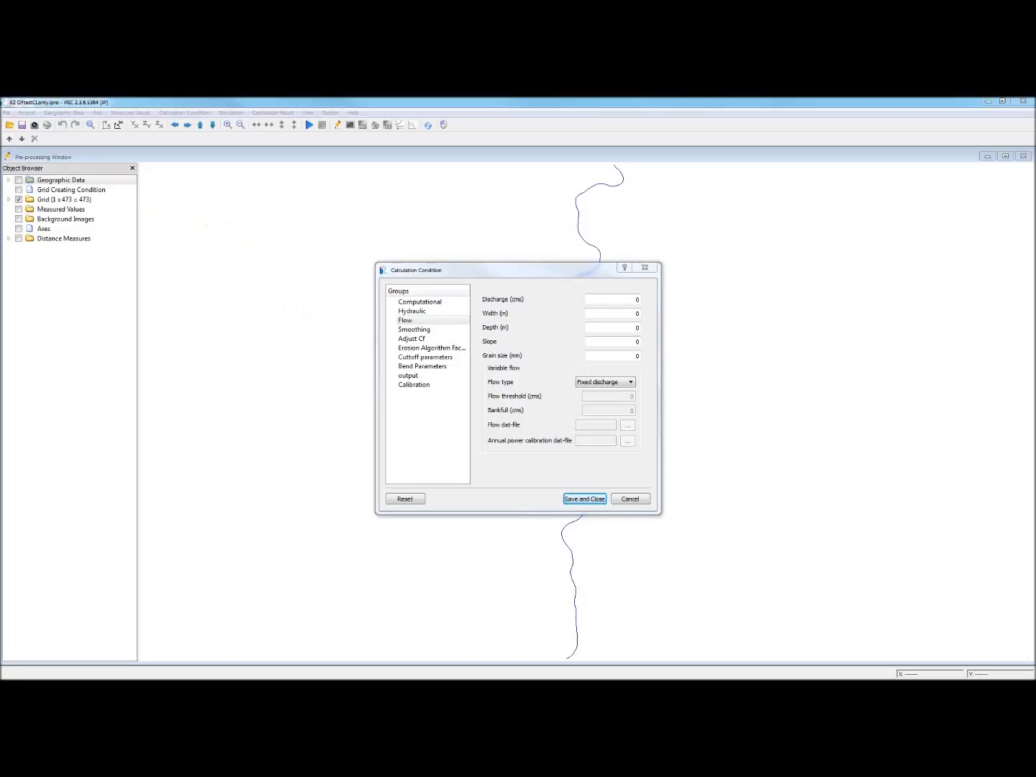
pyautogui.click(611, 300)
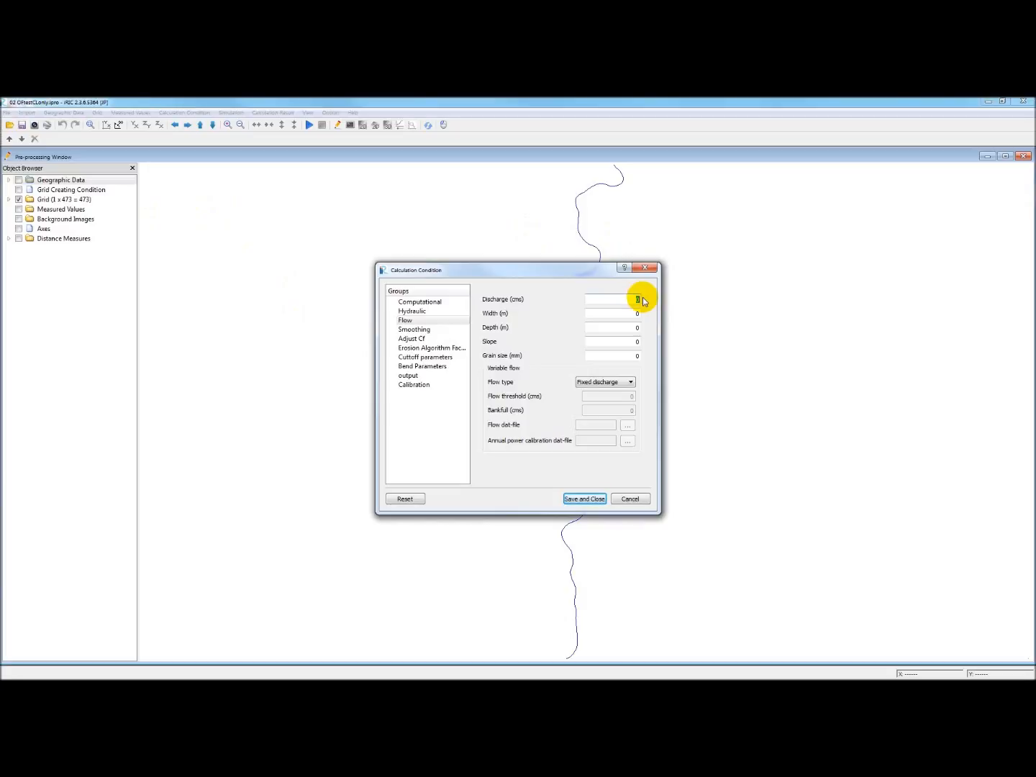
pyautogui.write('2180')
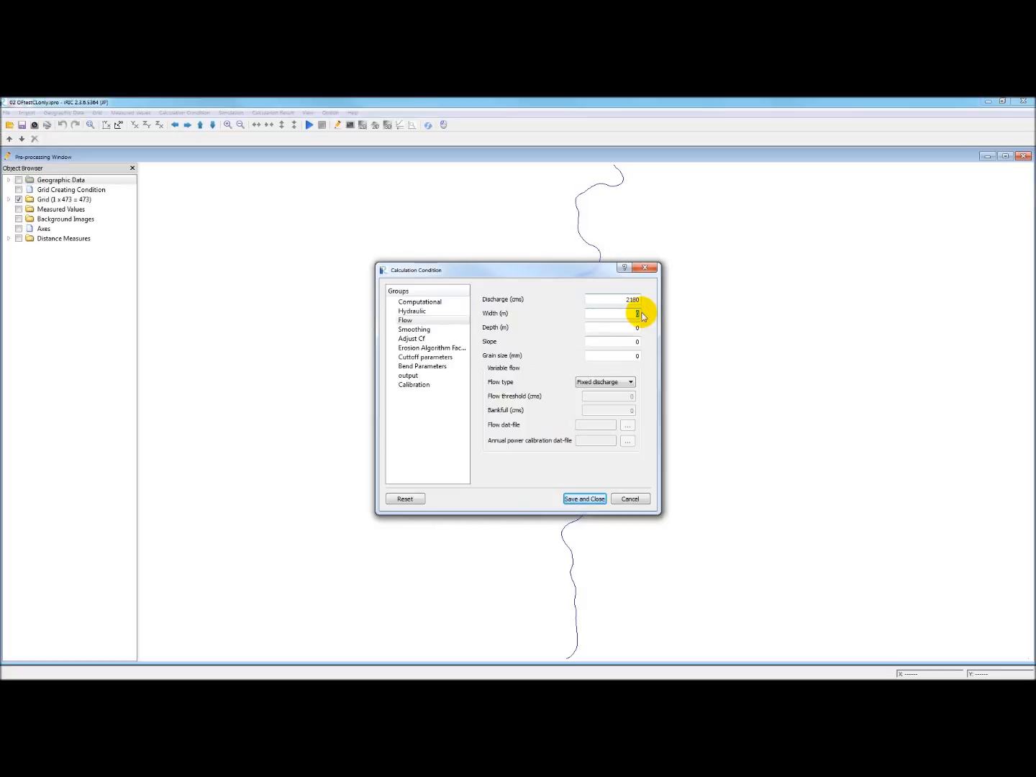
pyautogui.write('277')
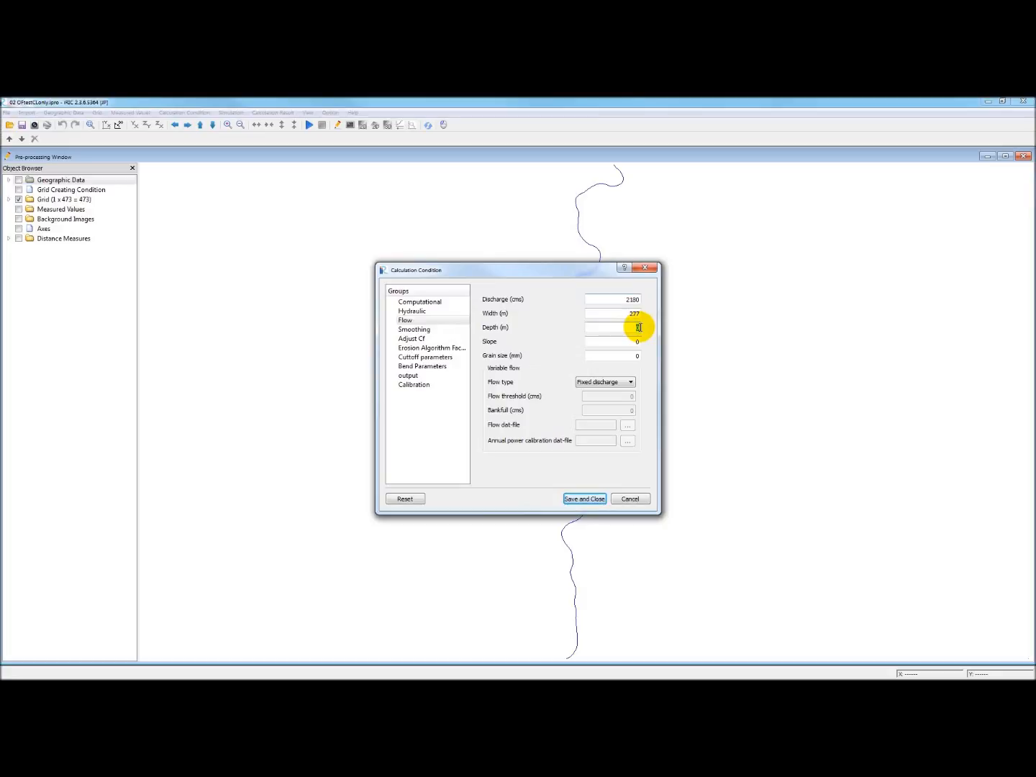
pyautogui.write('4.91')
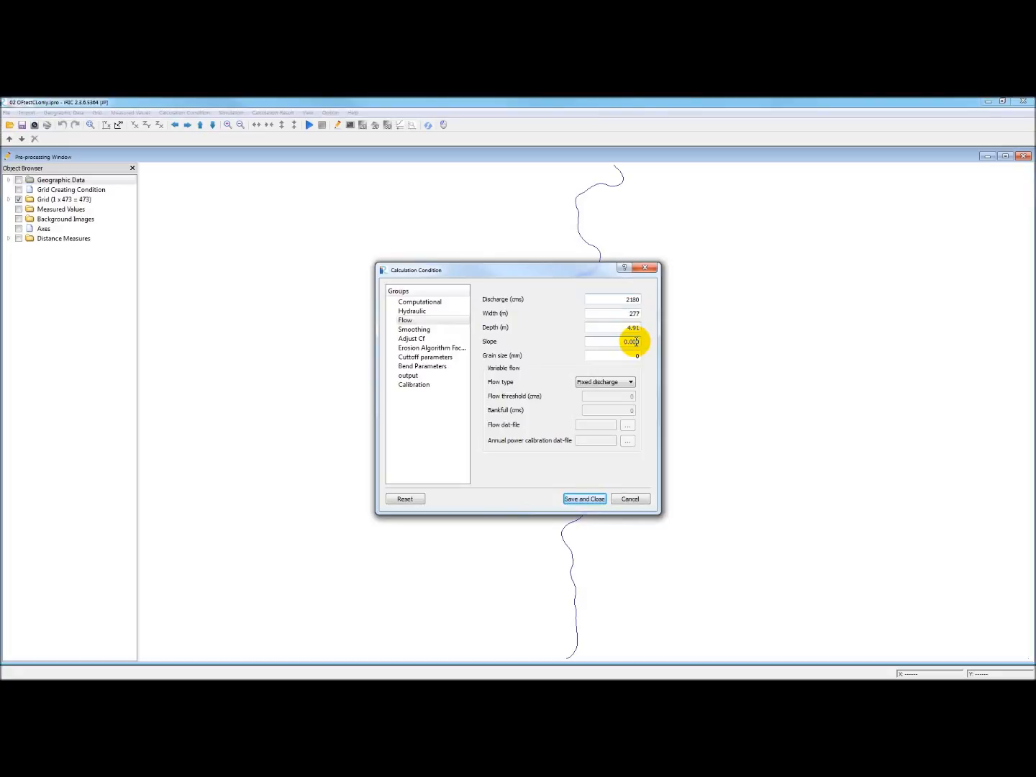
pyautogui.write('0.000297')
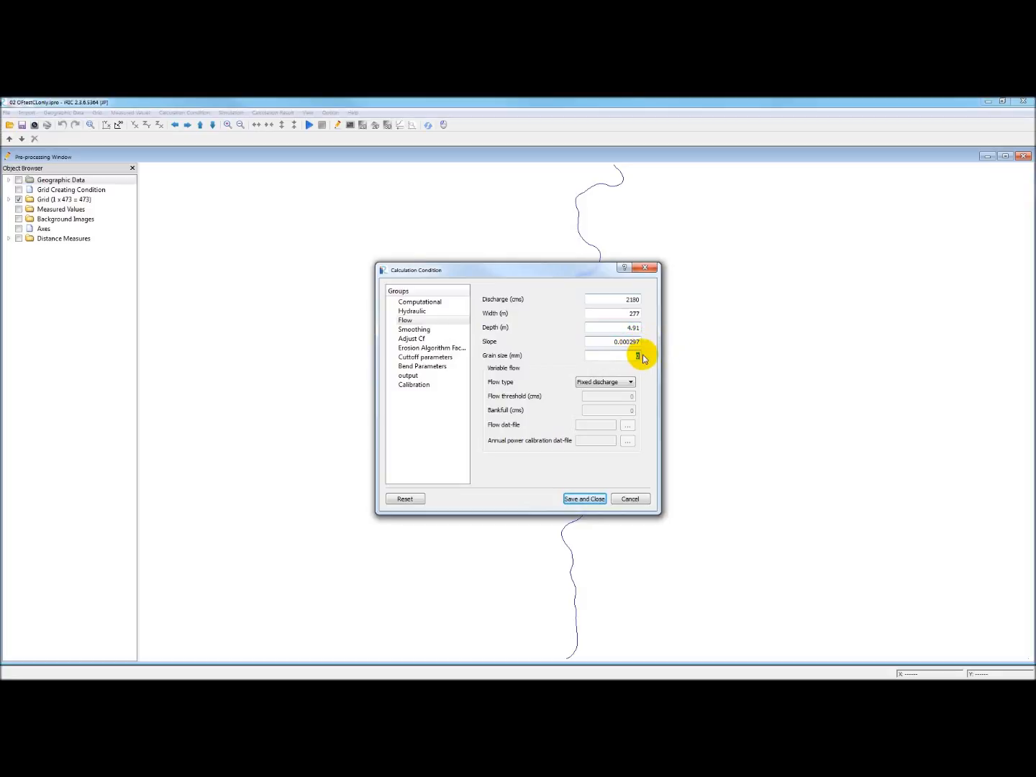
pyautogui.write('18')
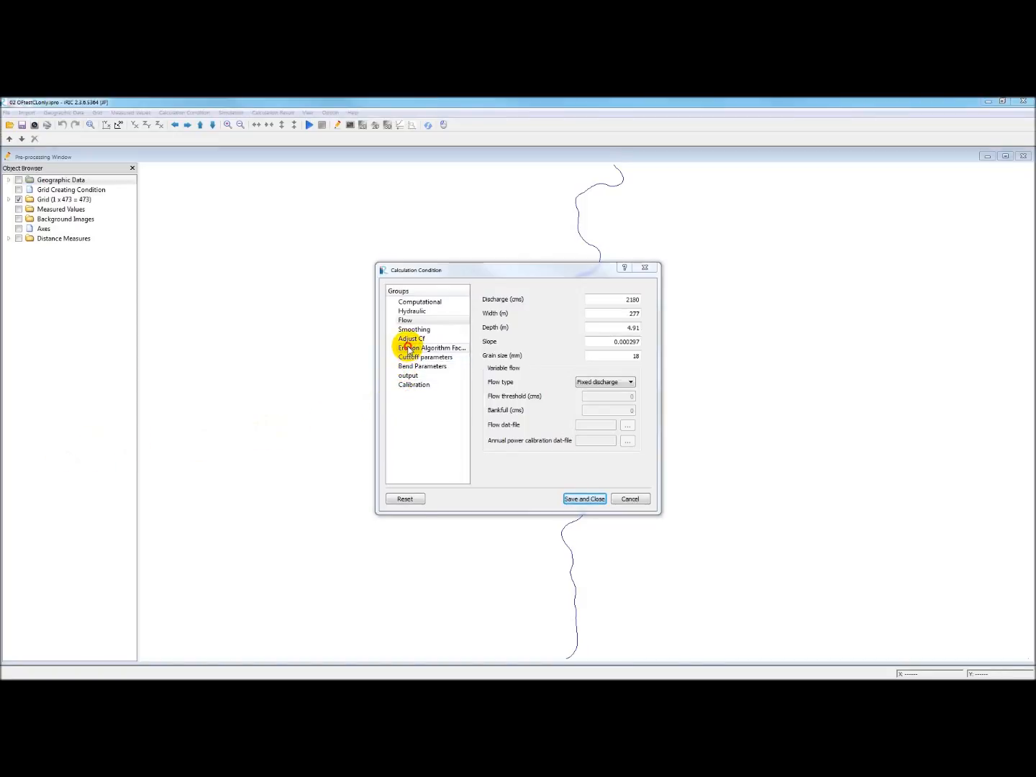
# - Set the erodibility type to Fixed Pd and confirm the Fixed Pd value of 300
pyautogui.click(433, 348)
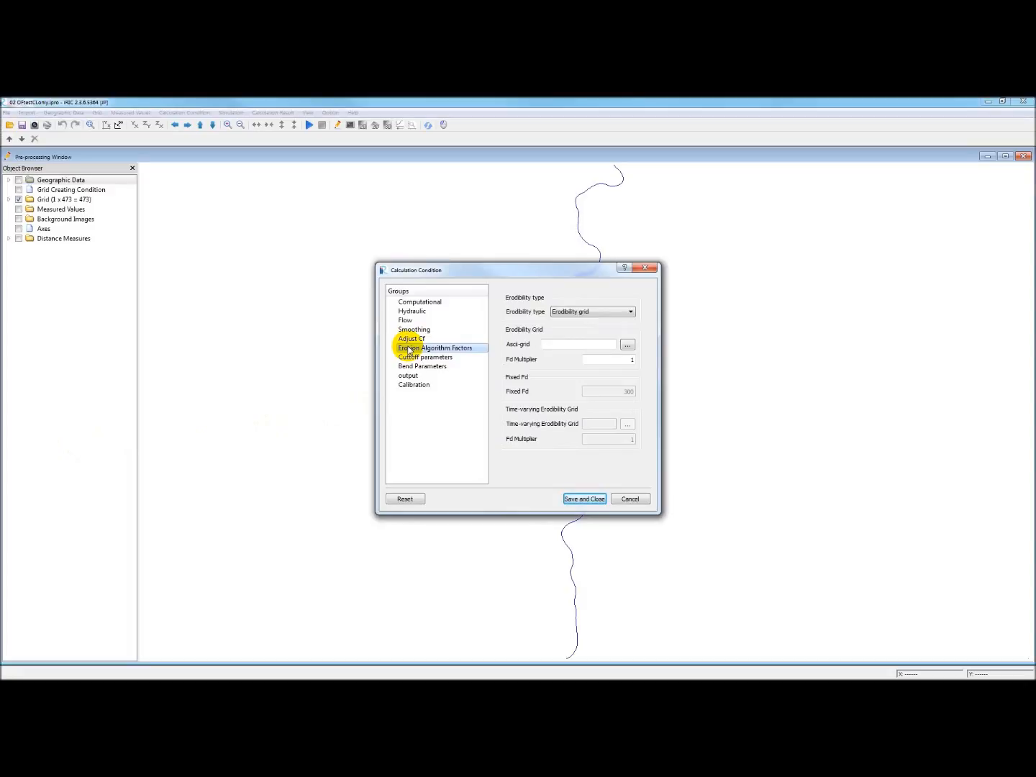
pyautogui.click(435, 349)
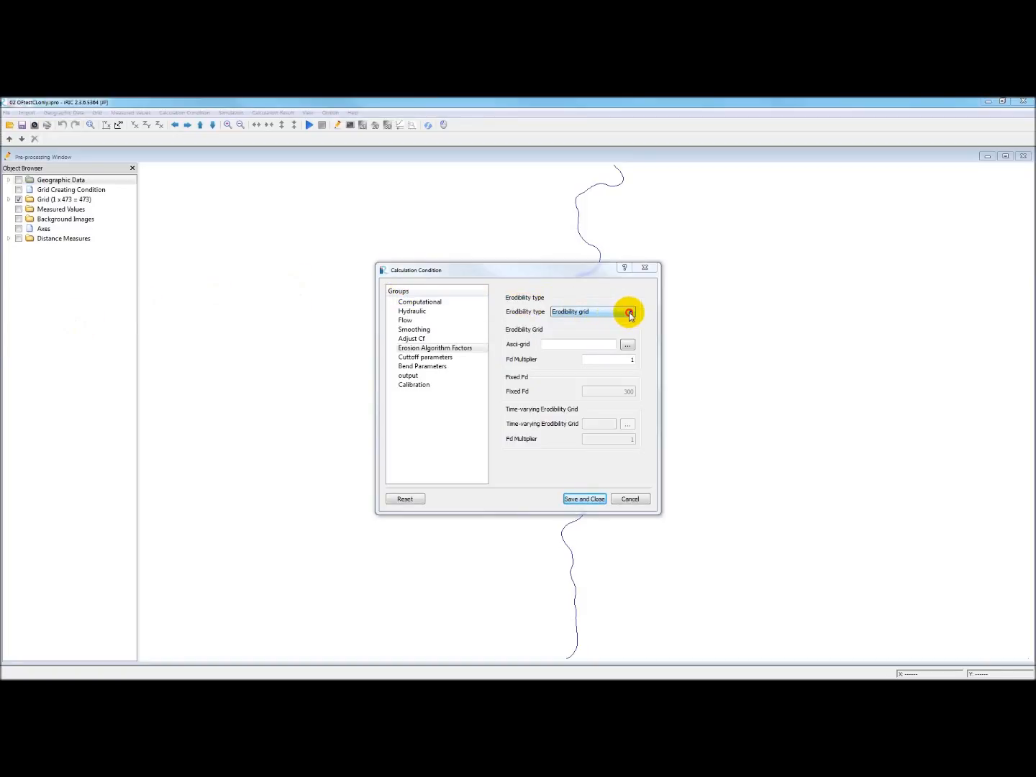
pyautogui.click(627, 311)
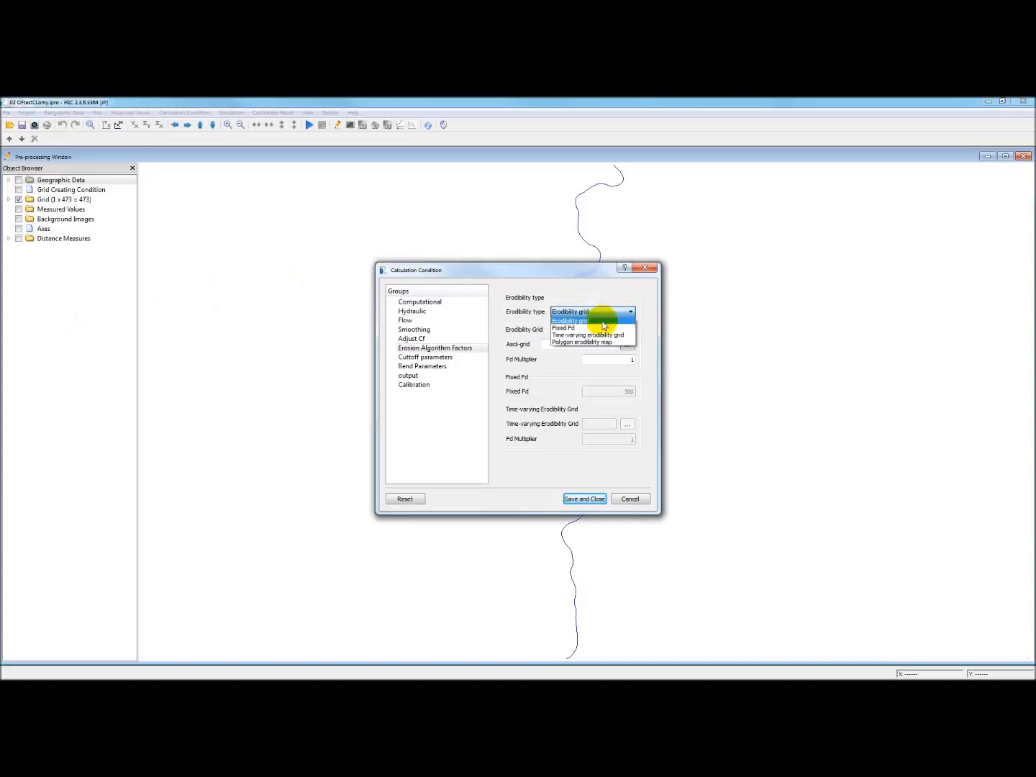
pyautogui.moveTo(587, 328)
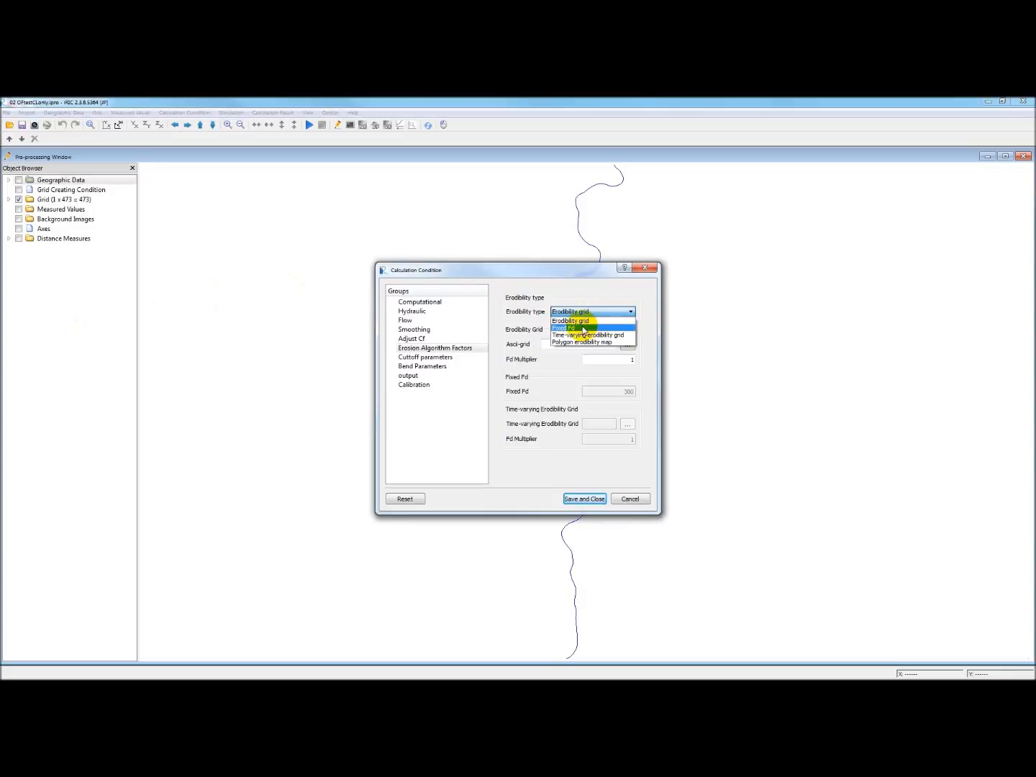
pyautogui.click(569, 329)
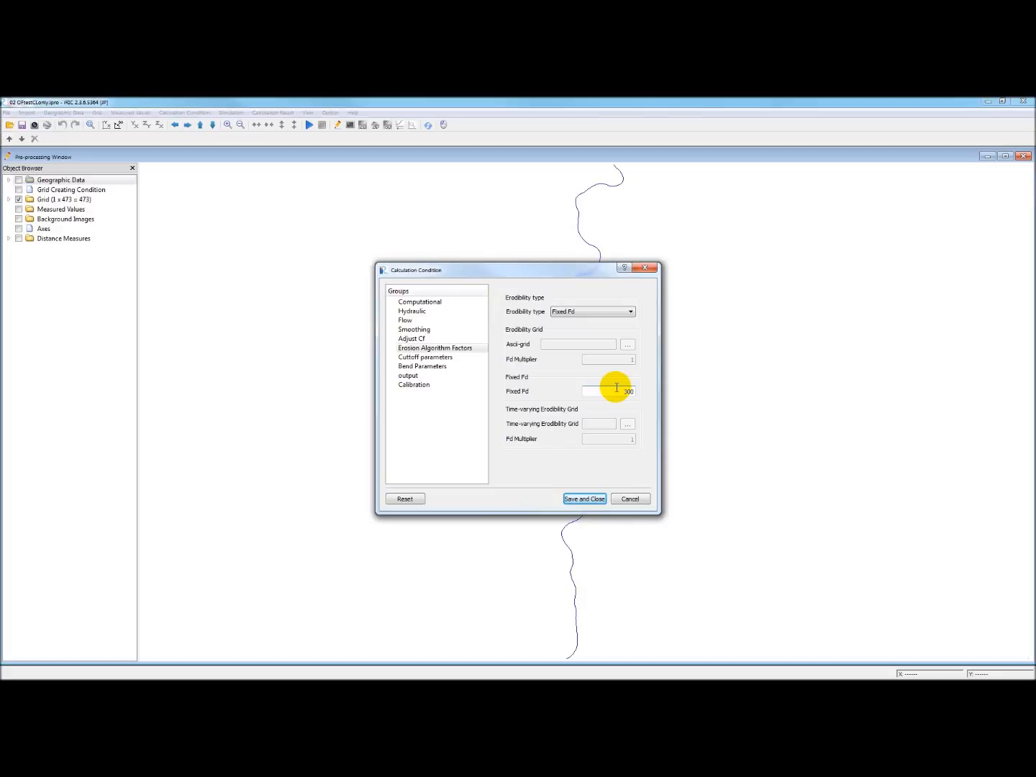
pyautogui.click(629, 311)
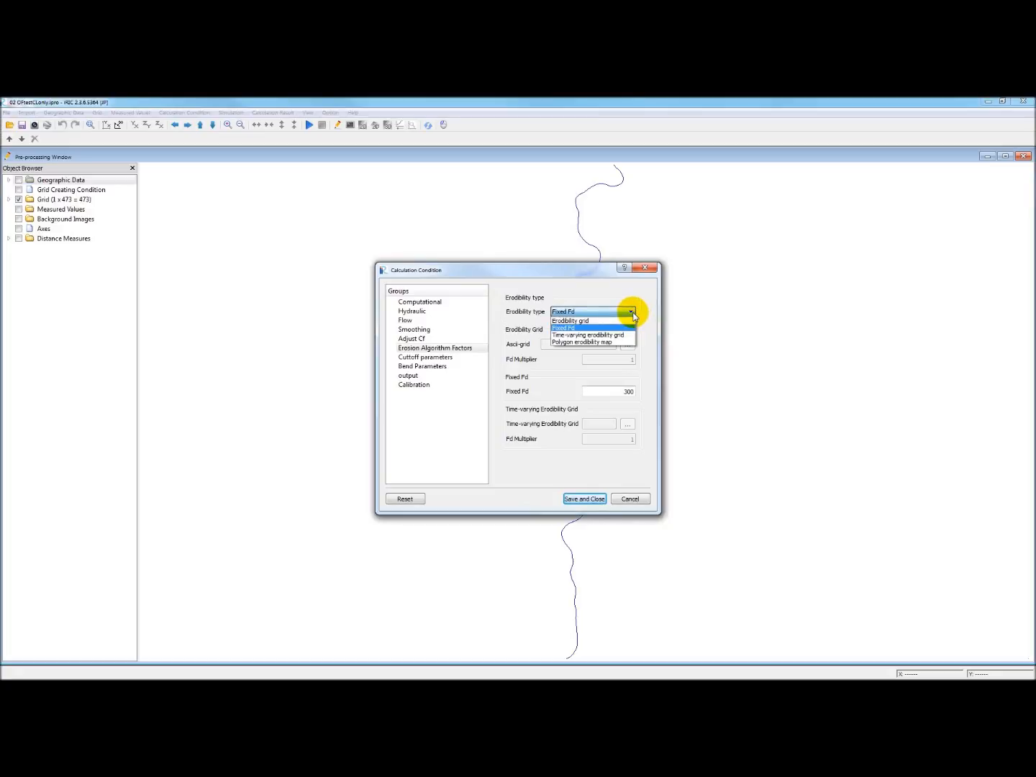
pyautogui.click(564, 328)
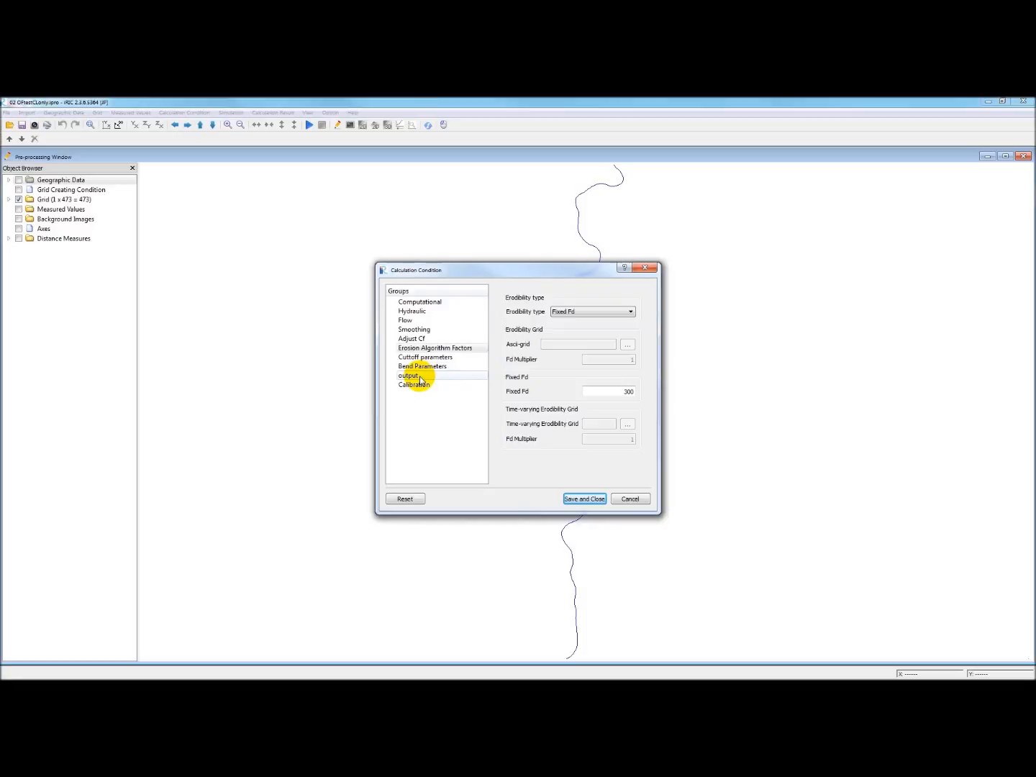
# - Browse the output folder to D: > 01 Research > ... > 04 Output_iRIC_test_cases
pyautogui.click(409, 374)
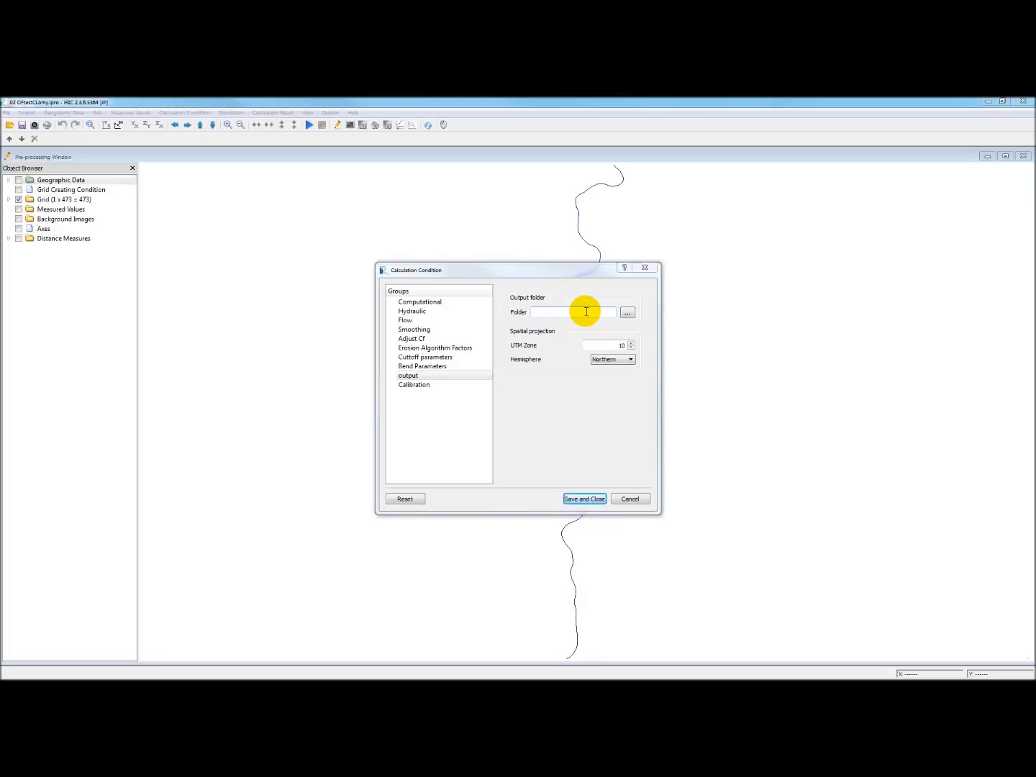
pyautogui.moveTo(593, 310)
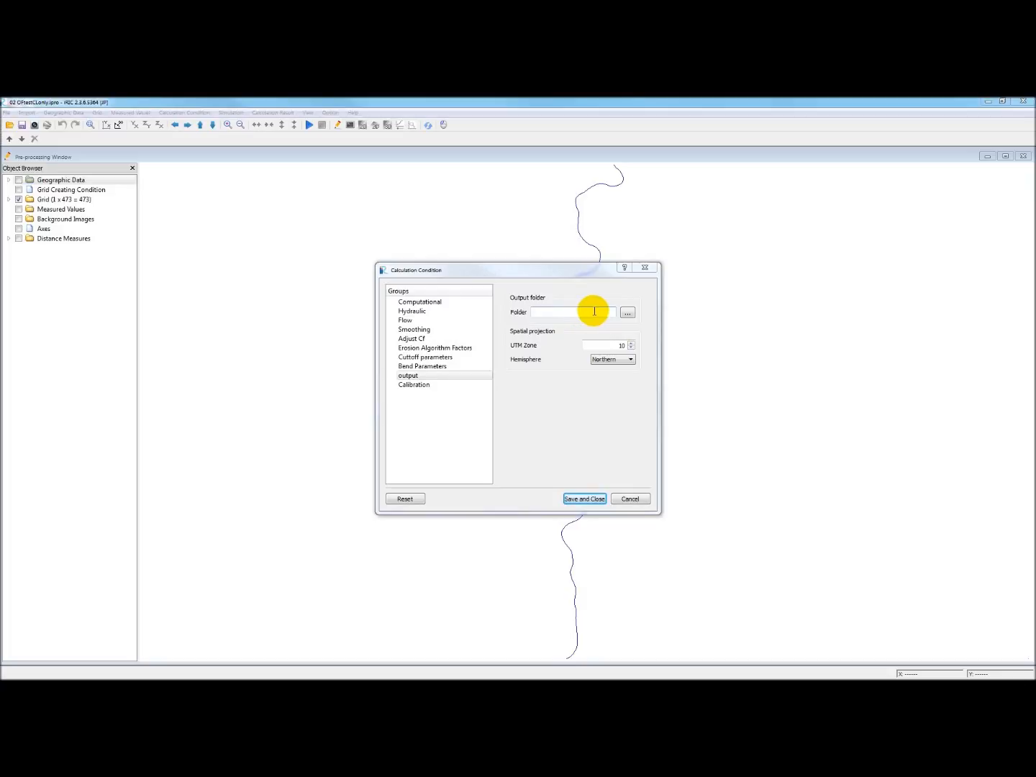
pyautogui.click(628, 311)
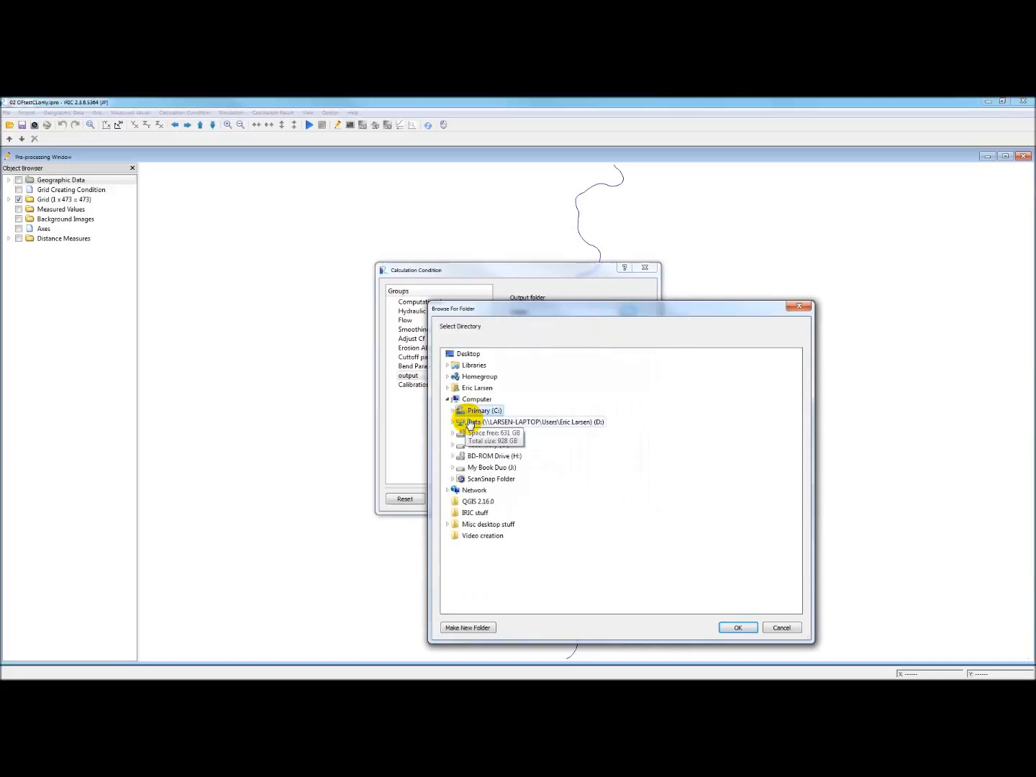
pyautogui.click(452, 422)
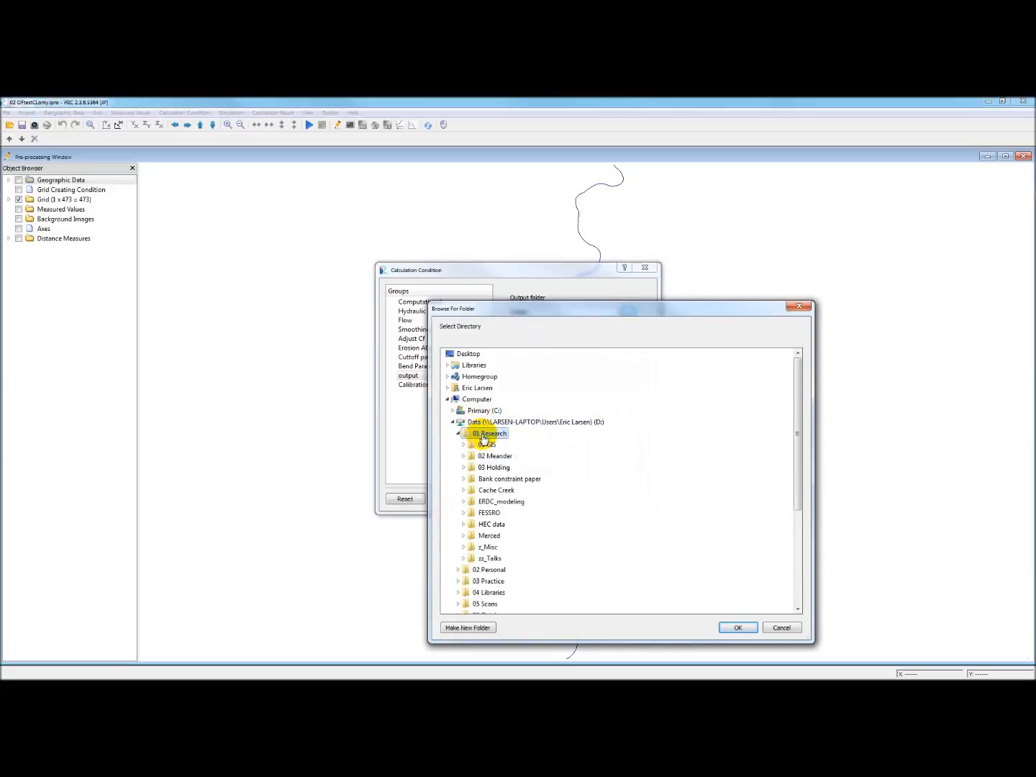
pyautogui.click(492, 455)
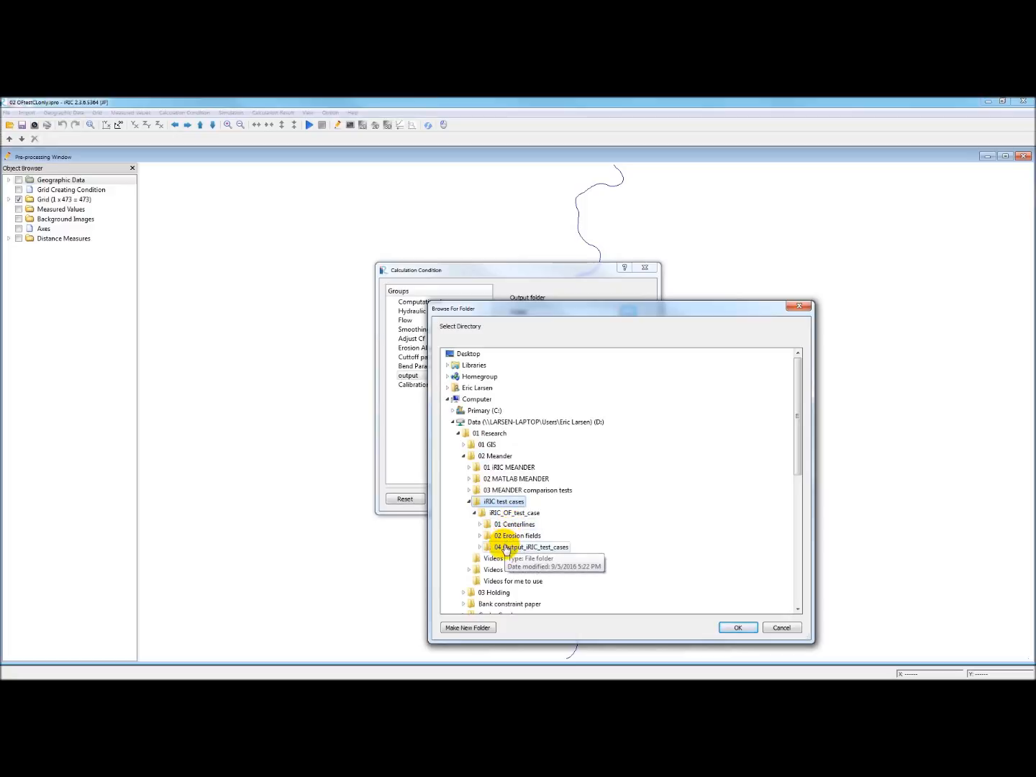
pyautogui.click(480, 547)
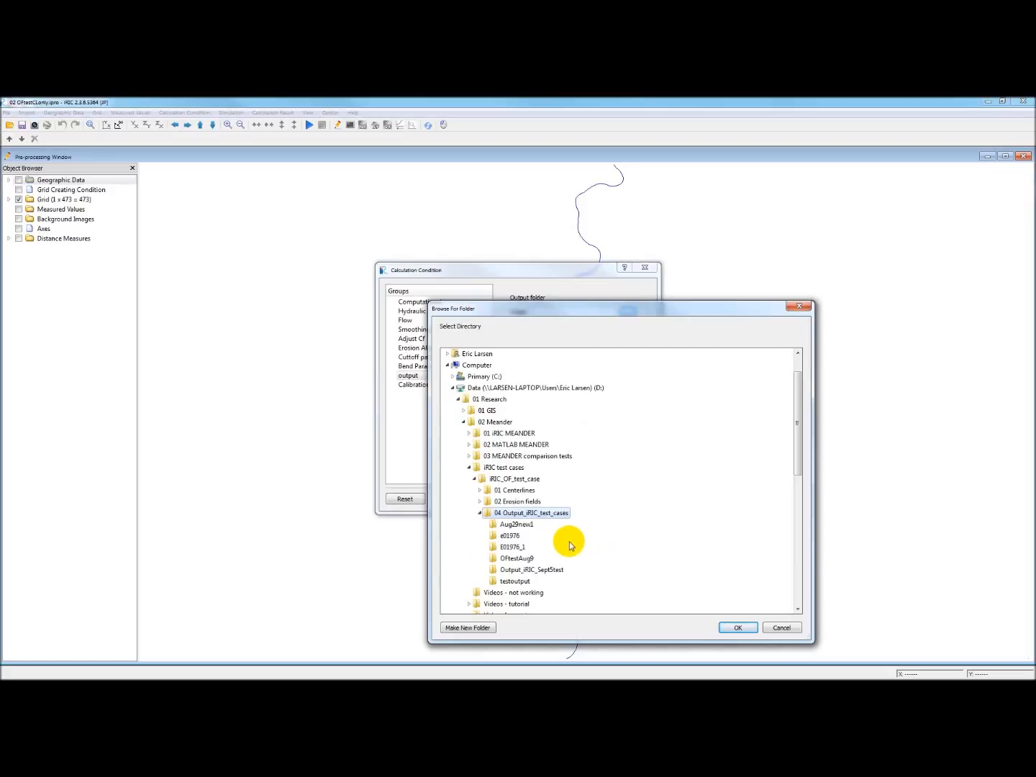
# - Create a new folder named OutTest and accept it as the output folder
pyautogui.click(468, 628)
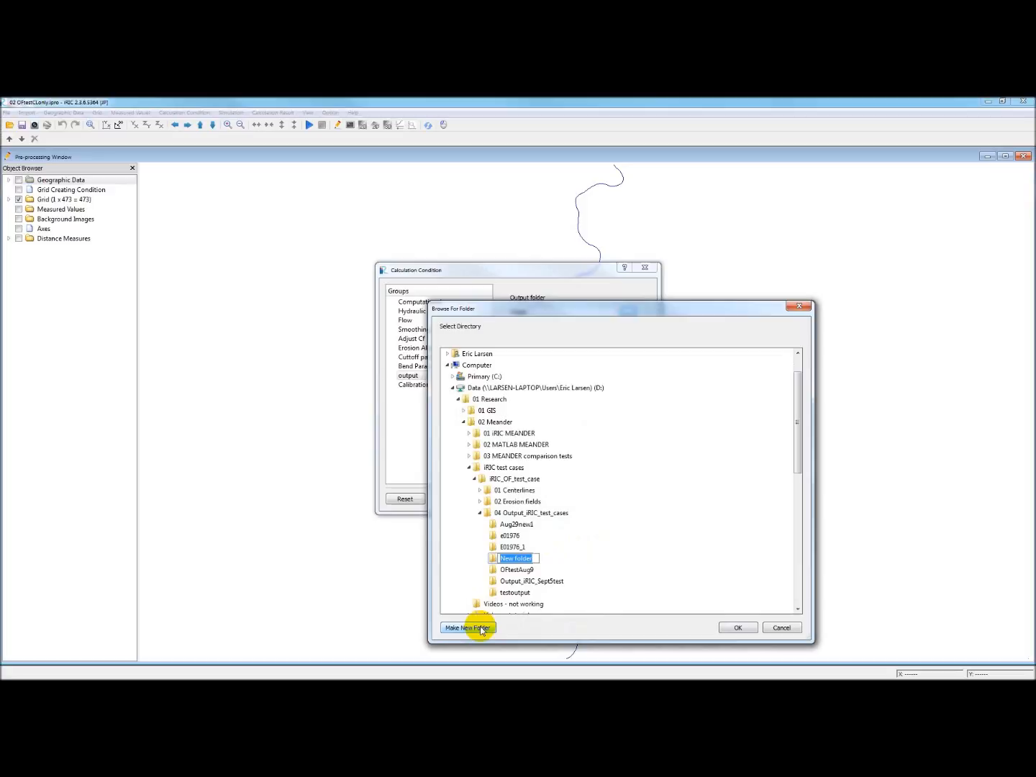
pyautogui.write('O')
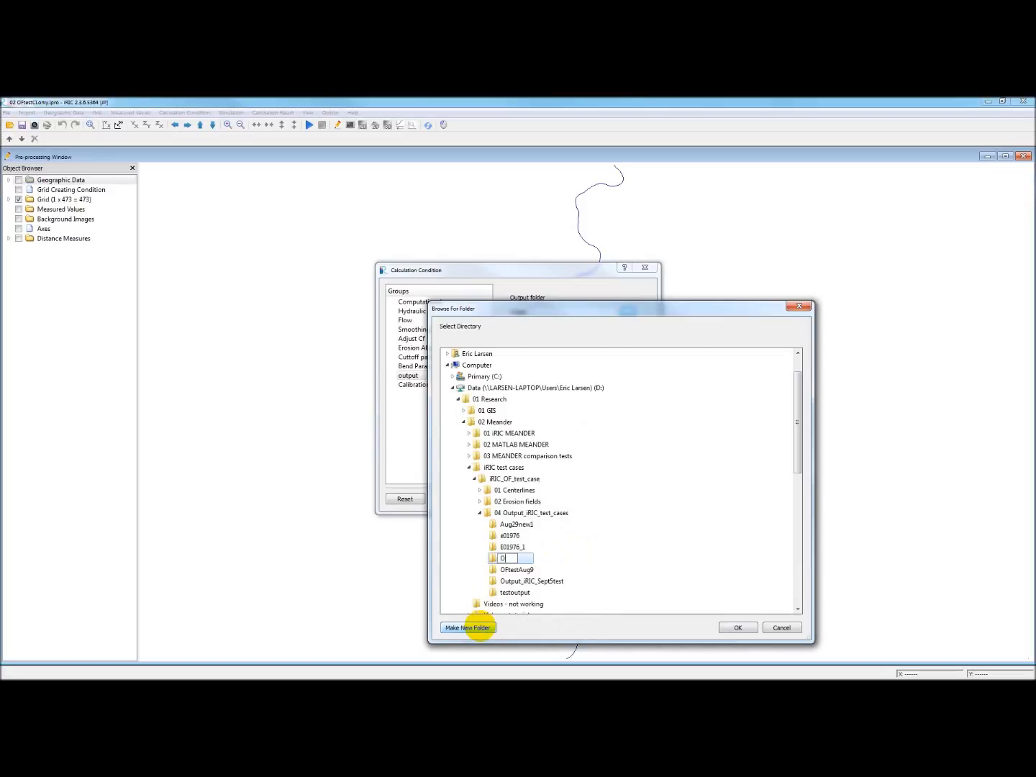
pyautogui.write('Out Test')
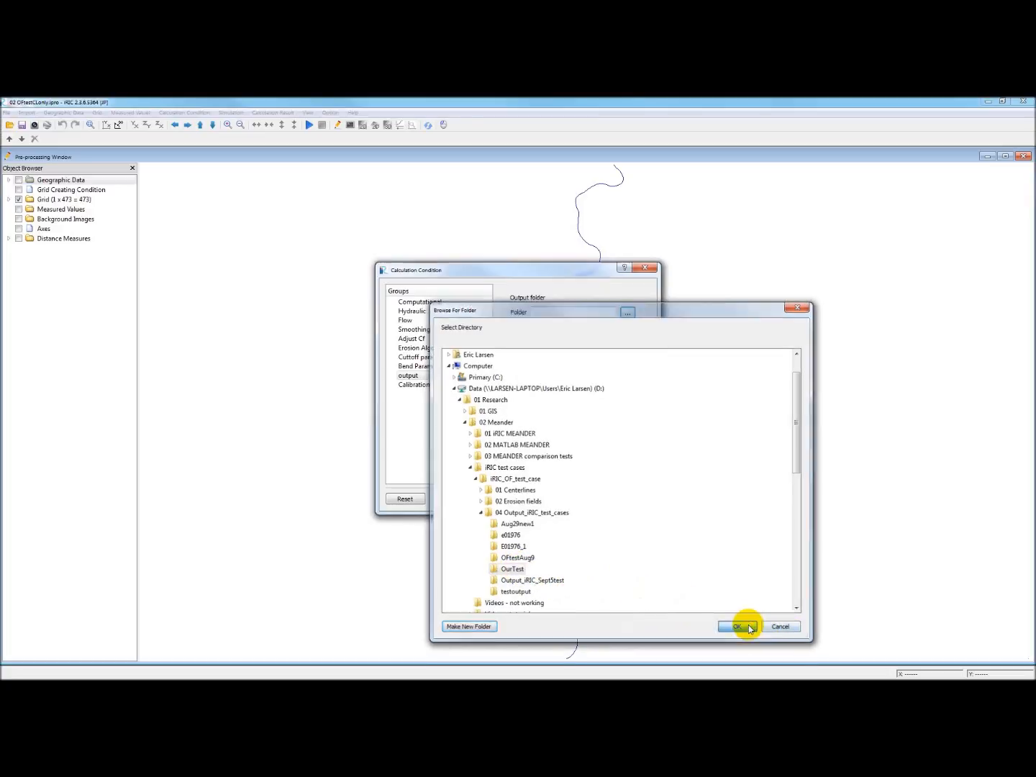
pyautogui.click(740, 627)
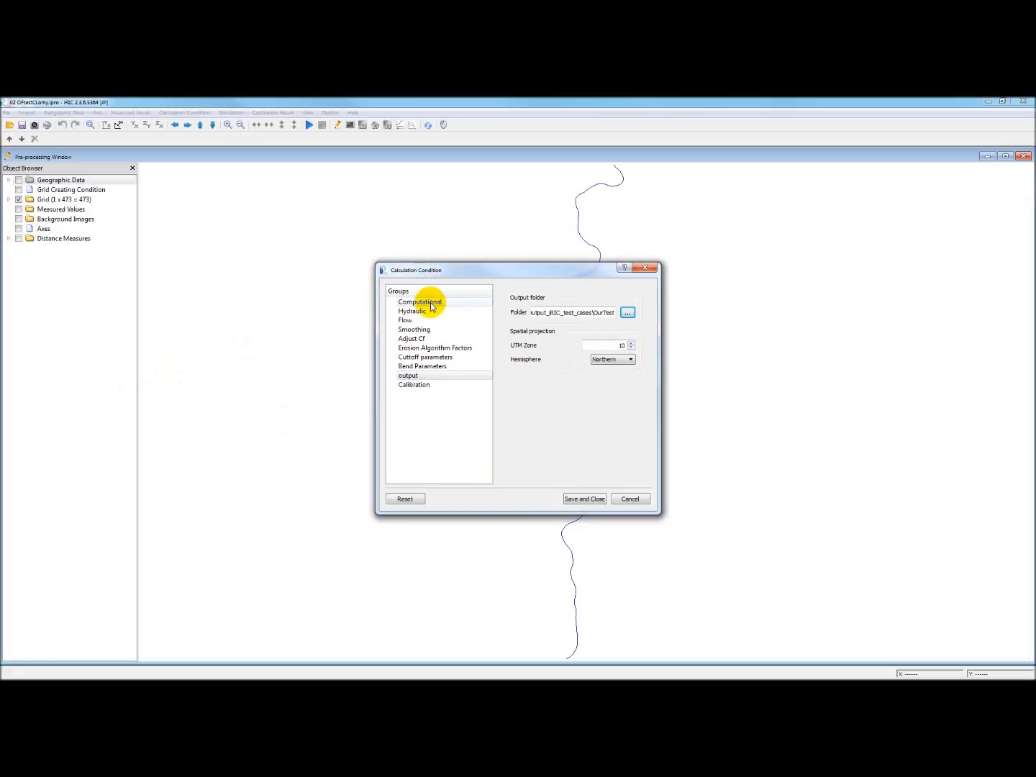
# - Return to the Computational group to review the time-step settings
pyautogui.click(421, 303)
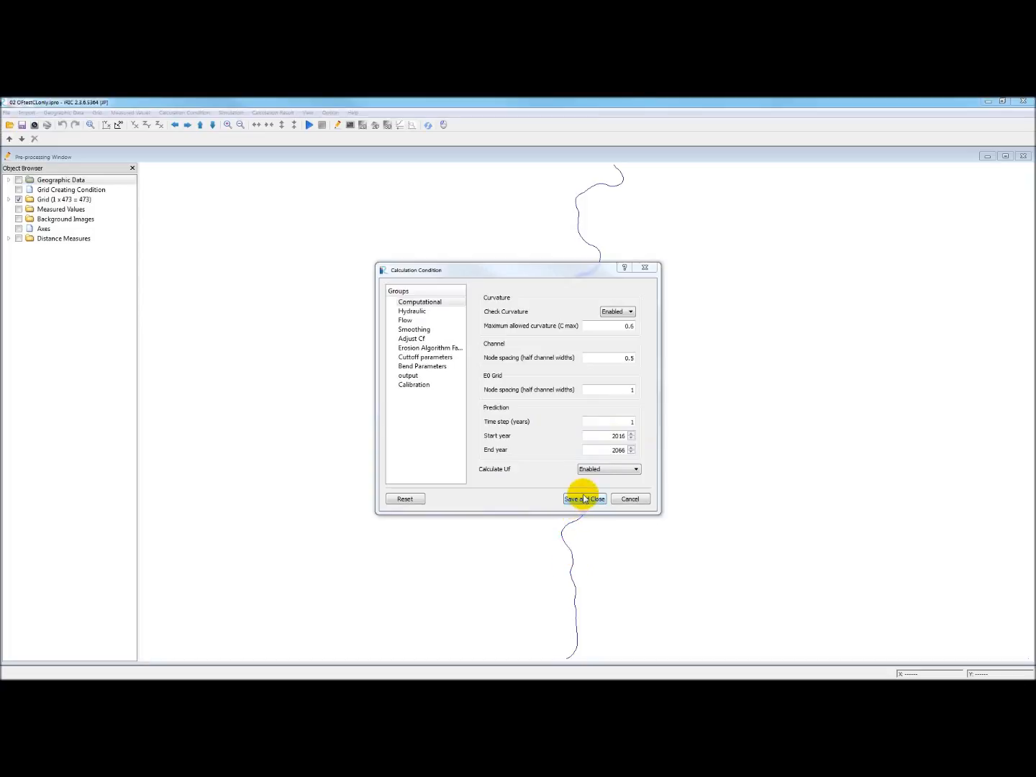
# - Save the 2016–2066, 1-year-step calculation conditions and close the dialog
pyautogui.click(585, 498)
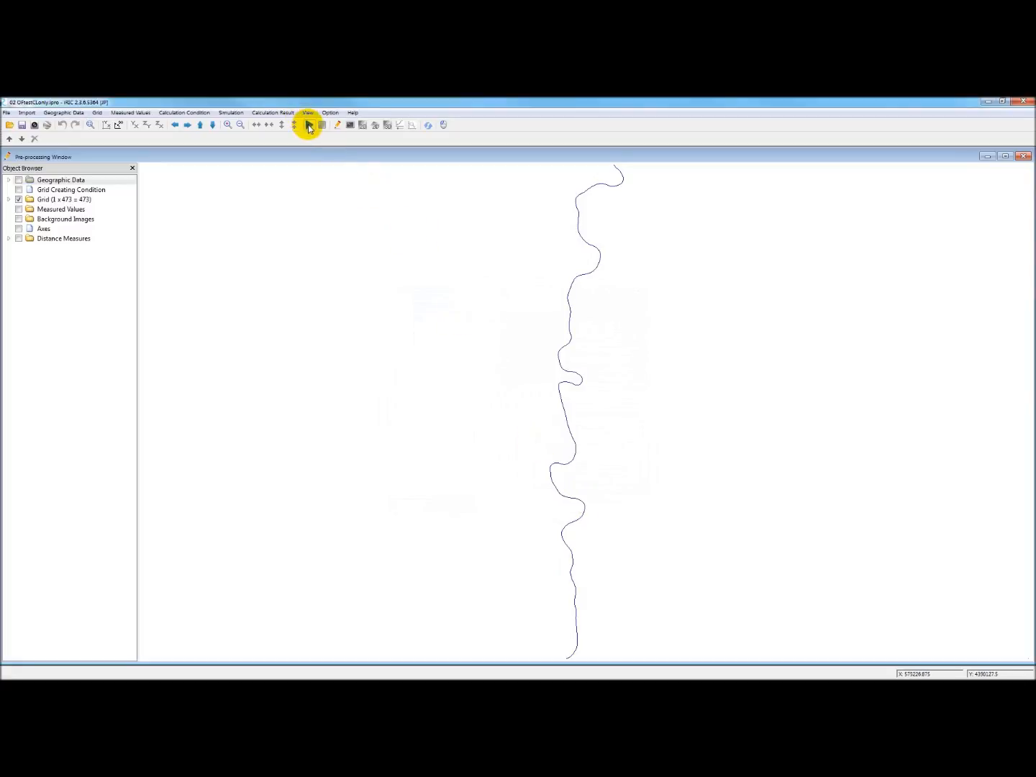
pyautogui.moveTo(310, 124)
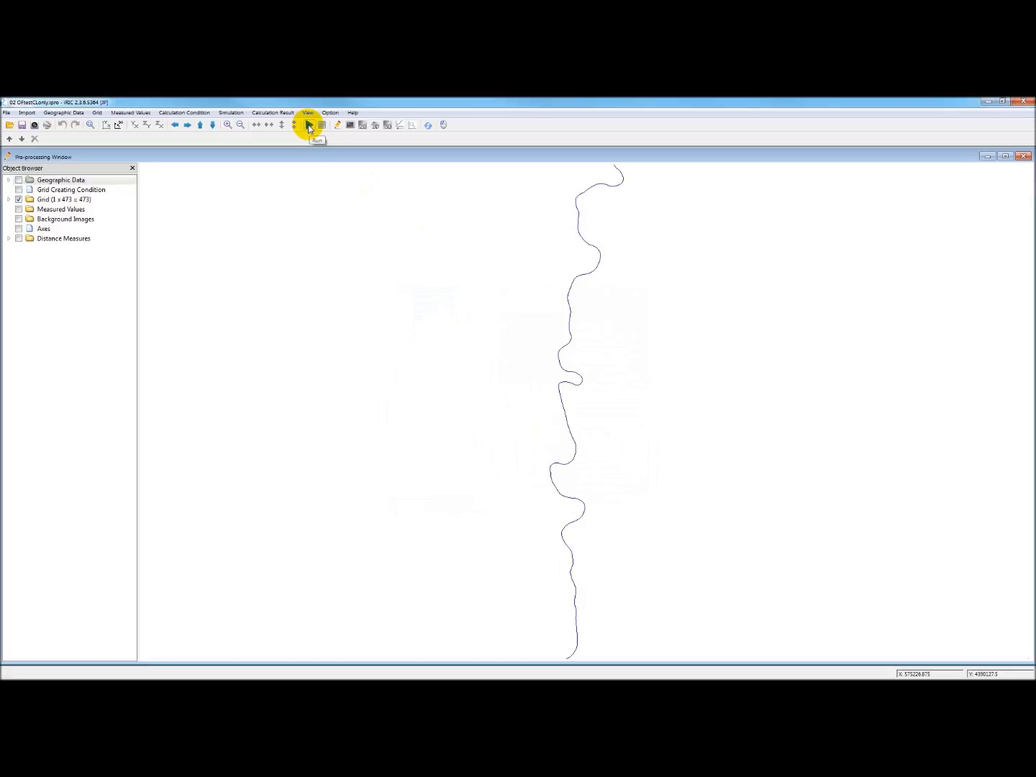
# - Run the meander solver without saving the project and acknowledge it finished
pyautogui.click(308, 123)
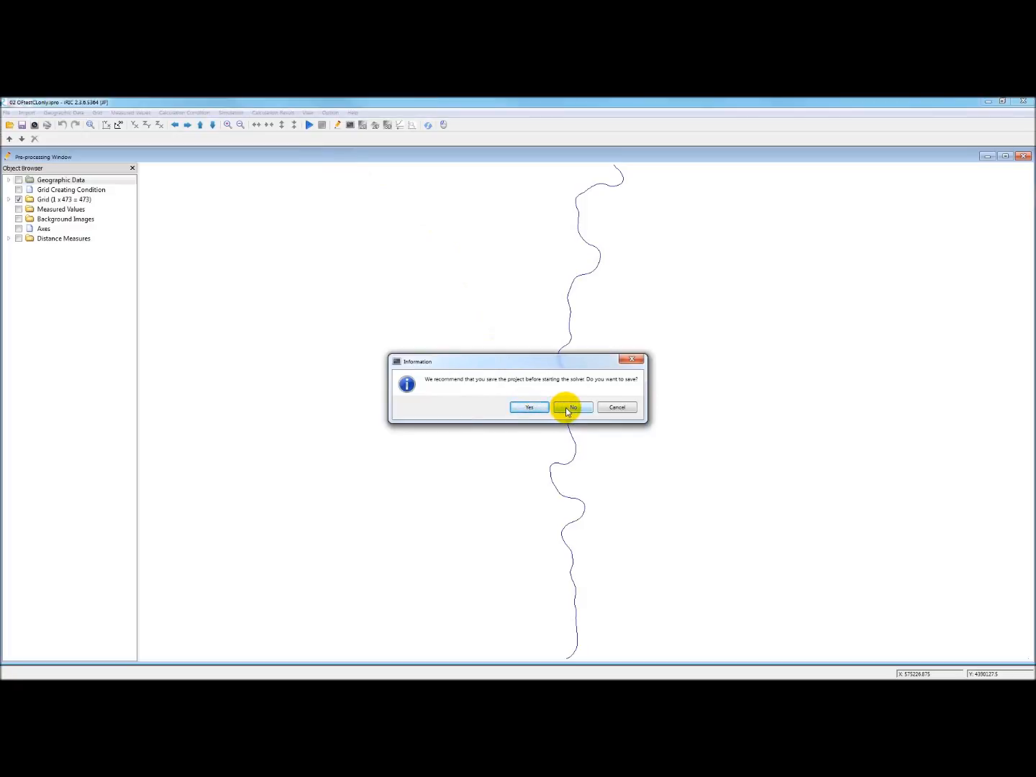
pyautogui.click(573, 408)
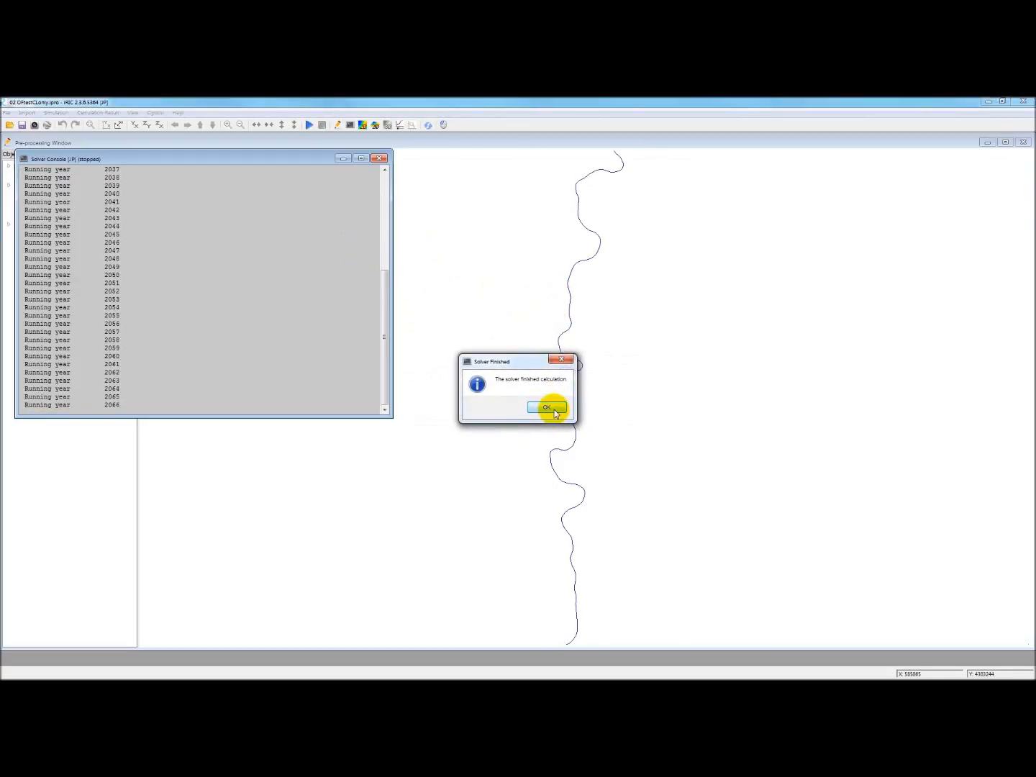
pyautogui.click(547, 406)
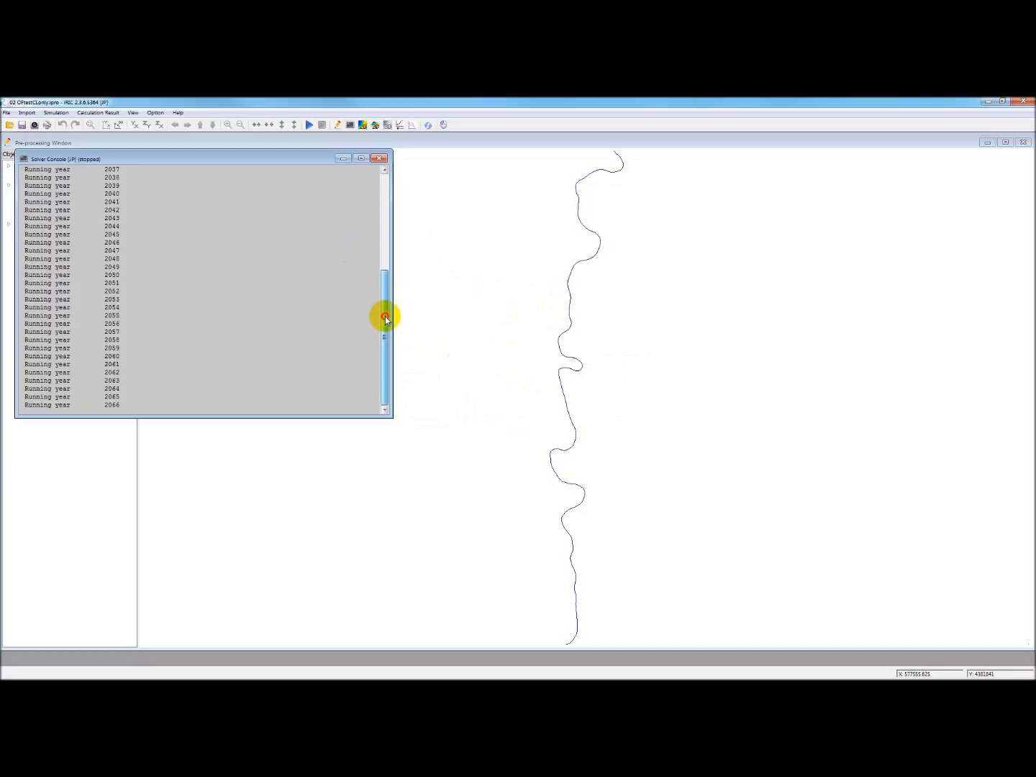
# - Scroll back through the solver console output and close the console
pyautogui.moveTo(386, 318); pyautogui.dragTo(381, 209)
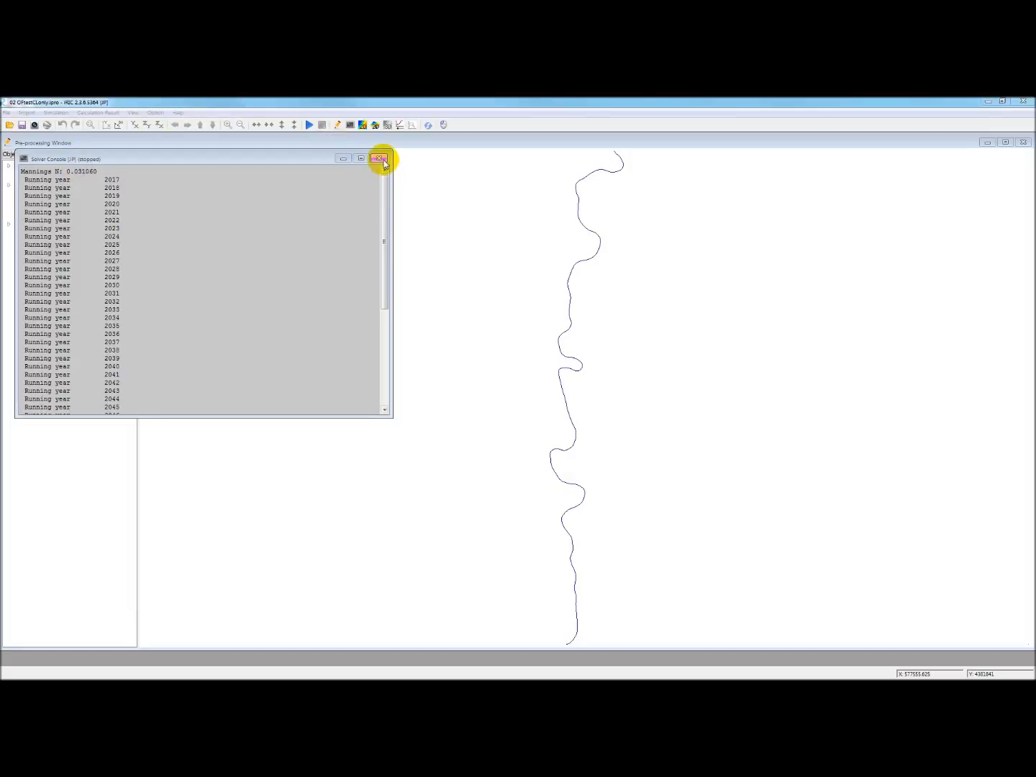
pyautogui.click(381, 159)
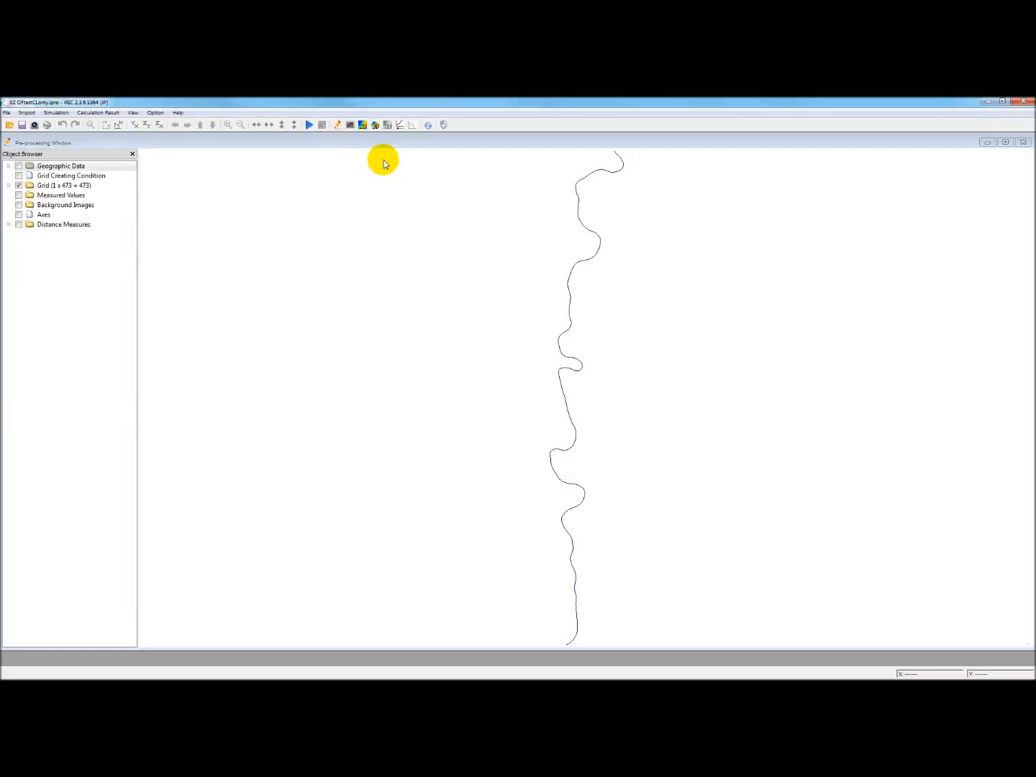
pyautogui.moveTo(383, 160)
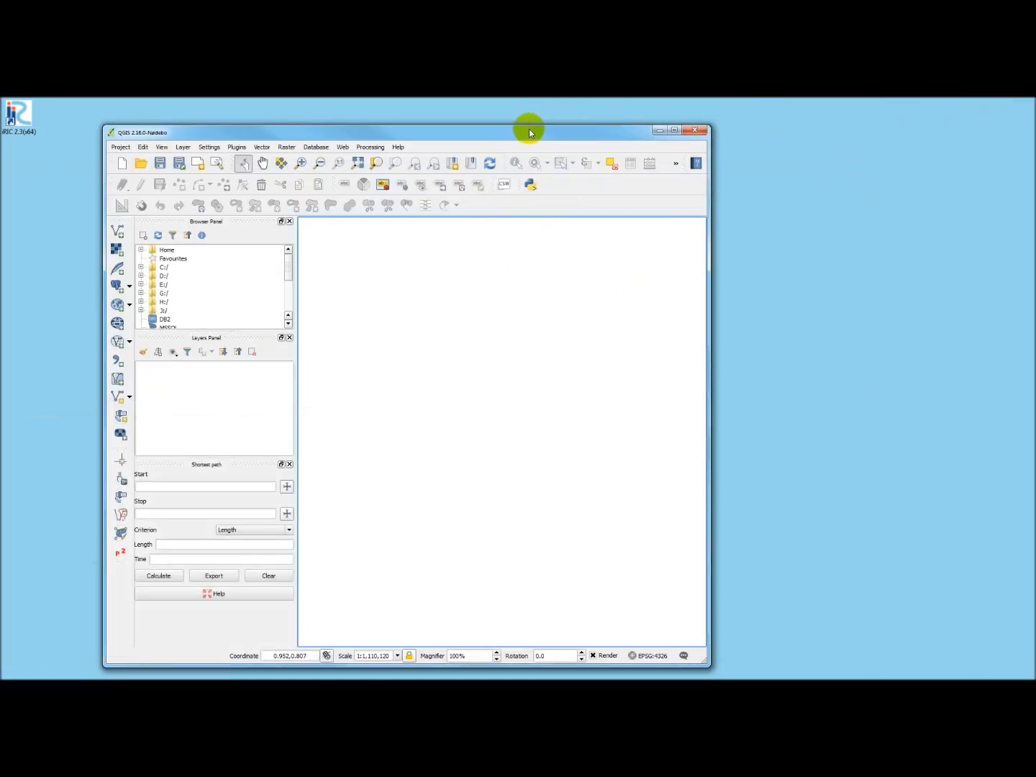
# - Reposition the QGIS window and bring up the project's coordinate reference system settings
pyautogui.moveTo(530, 130); pyautogui.dragTo(576, 135)
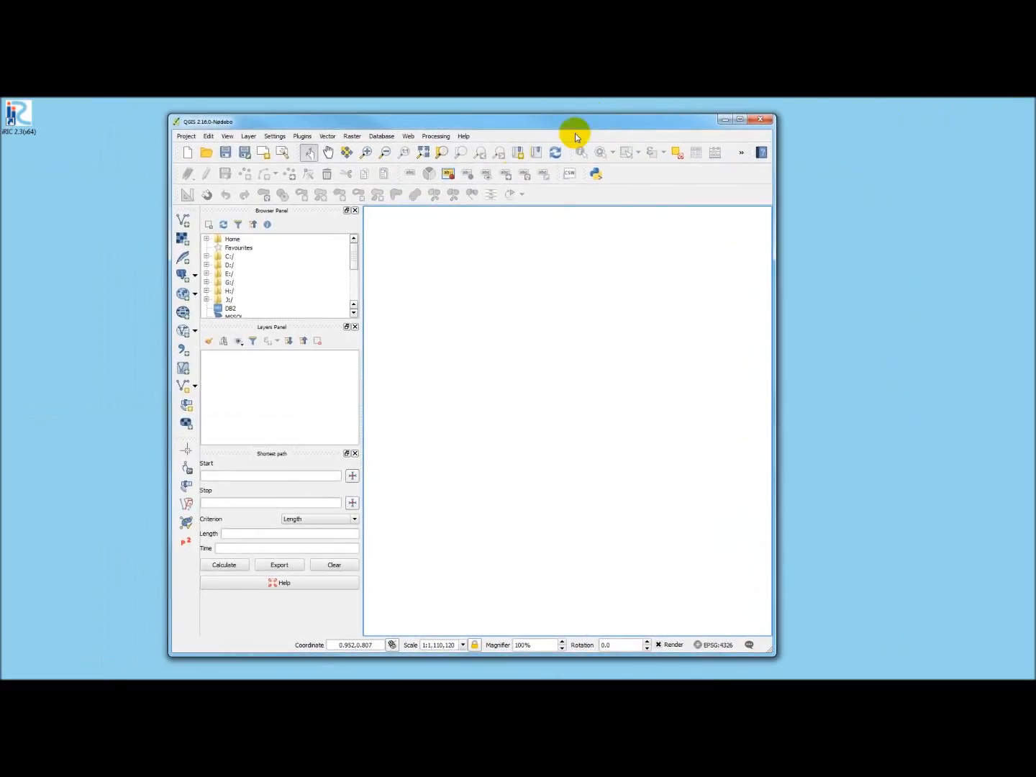
pyautogui.moveTo(426, 196)
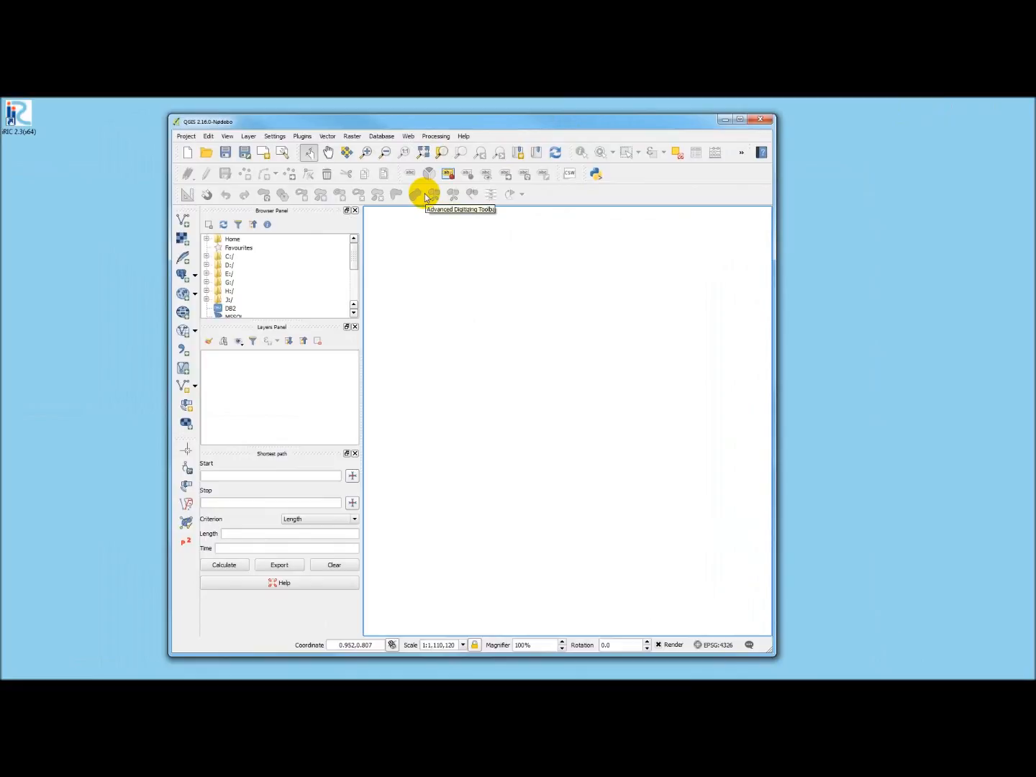
pyautogui.click(186, 135)
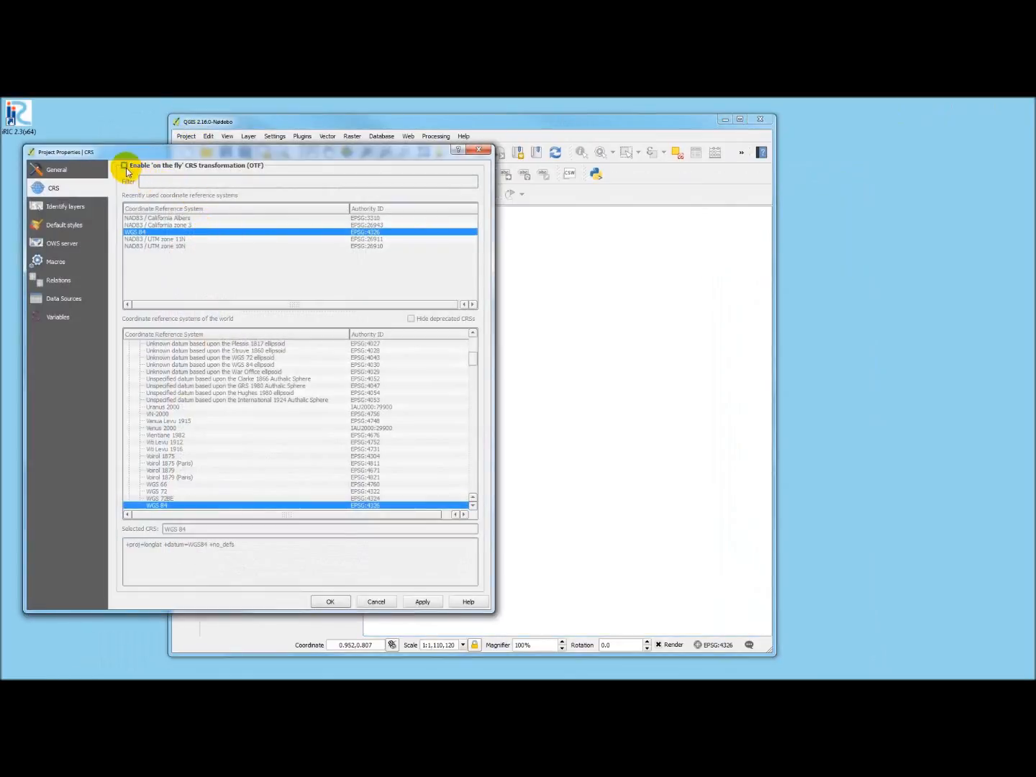
# - Enable on-the-fly transformation and set the project CRS to NAD83 / UTM zone 10N (EPSG:26910)
pyautogui.click(124, 165)
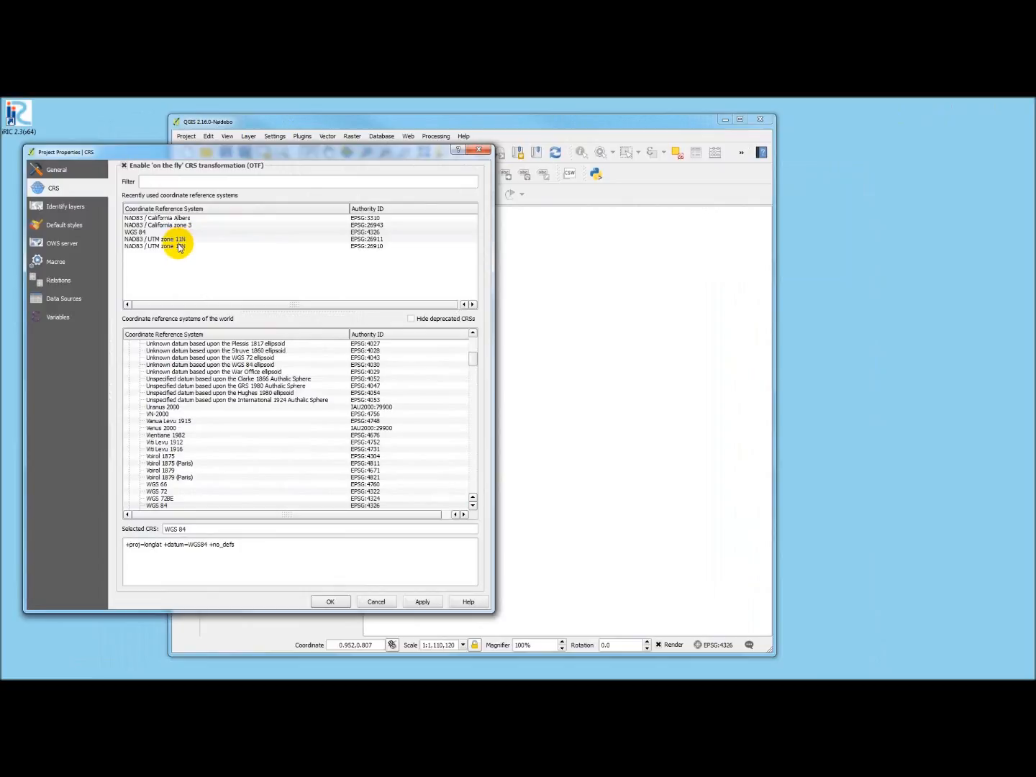
pyautogui.click(165, 244)
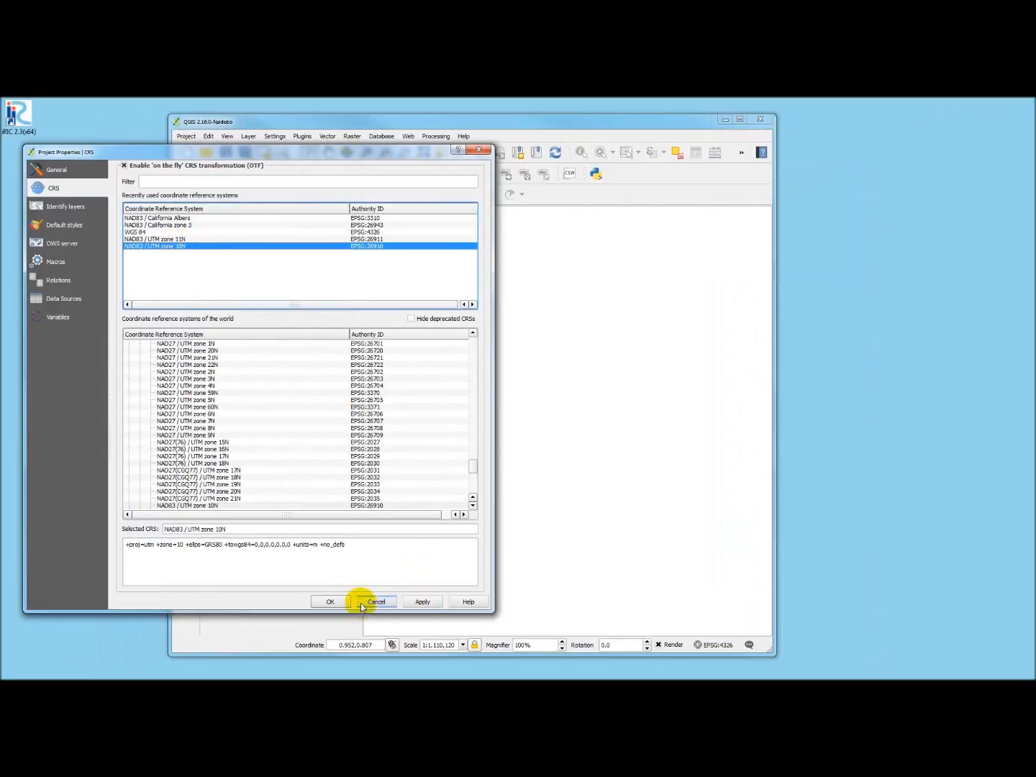
pyautogui.click(329, 602)
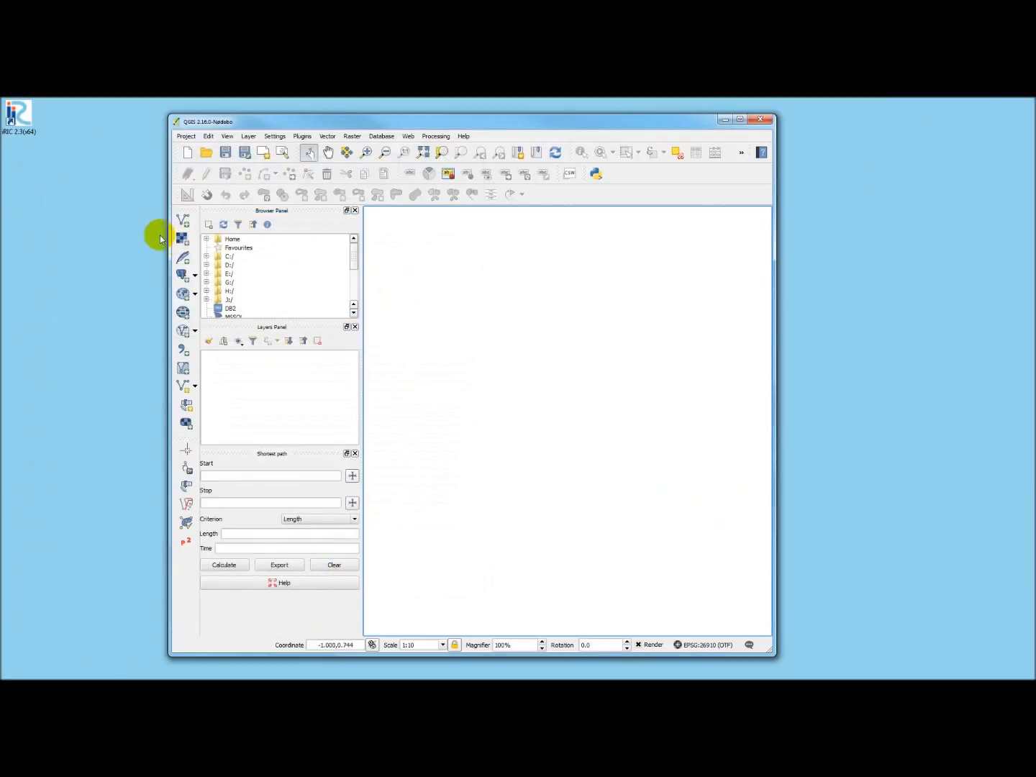
pyautogui.moveTo(185, 219)
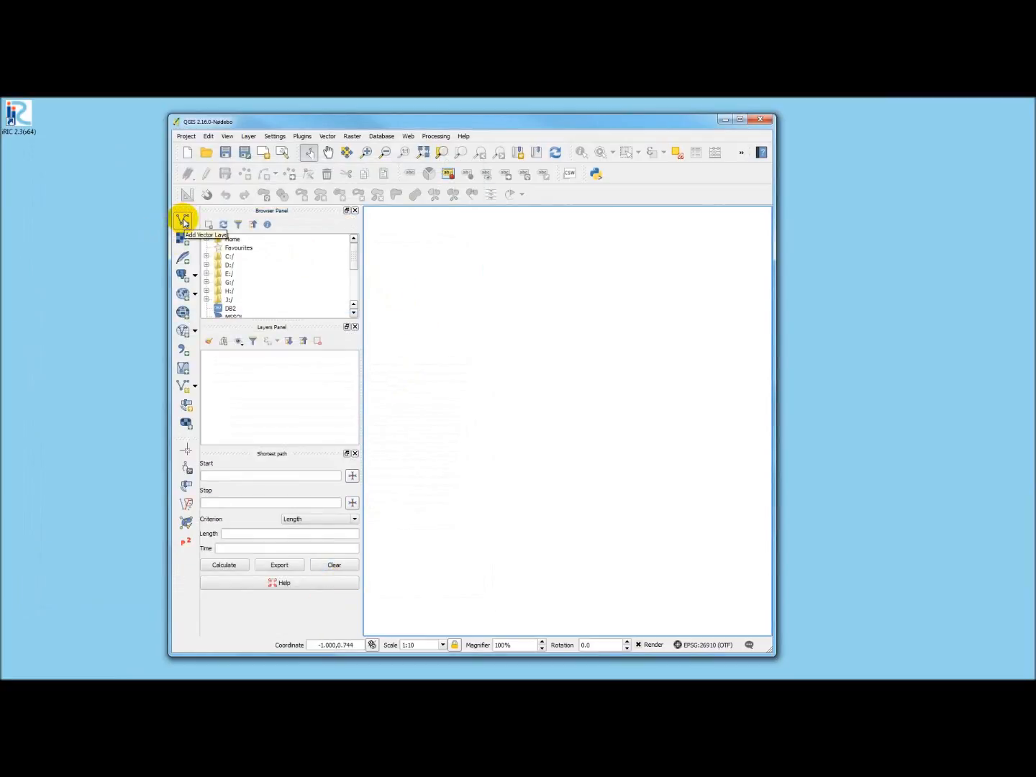
# - Browse for a vector layer source down into iRIC_OF_test_case \ 04 Output_iRIC_test_cases \ OurTest
pyautogui.click(184, 220)
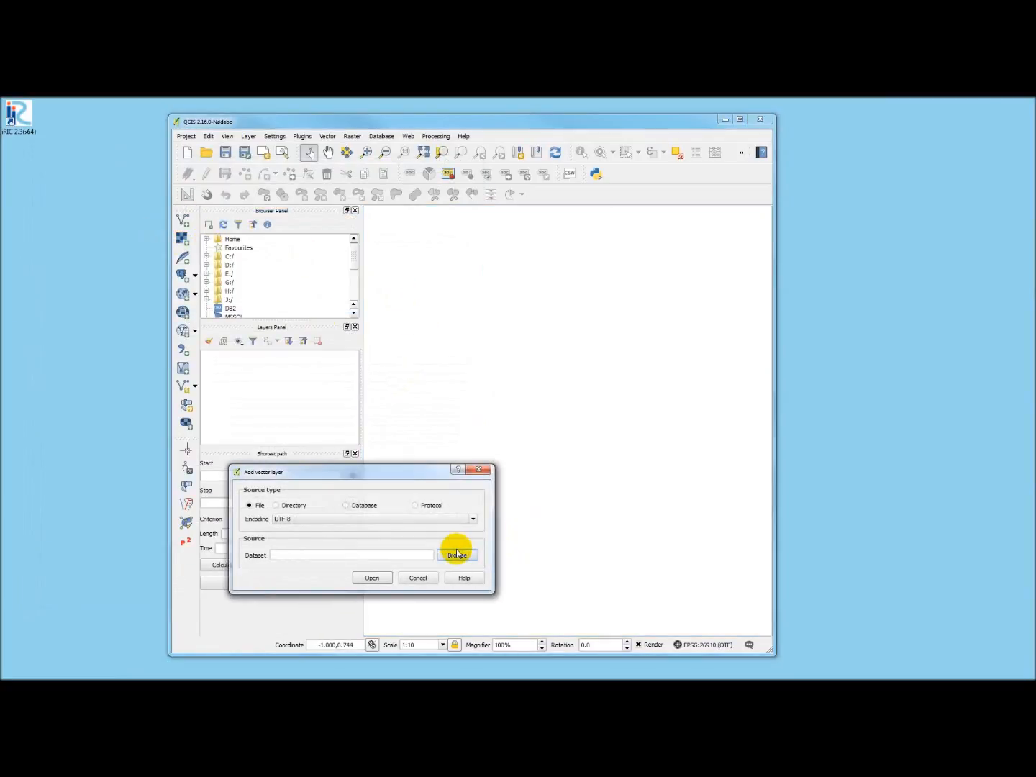
pyautogui.click(457, 556)
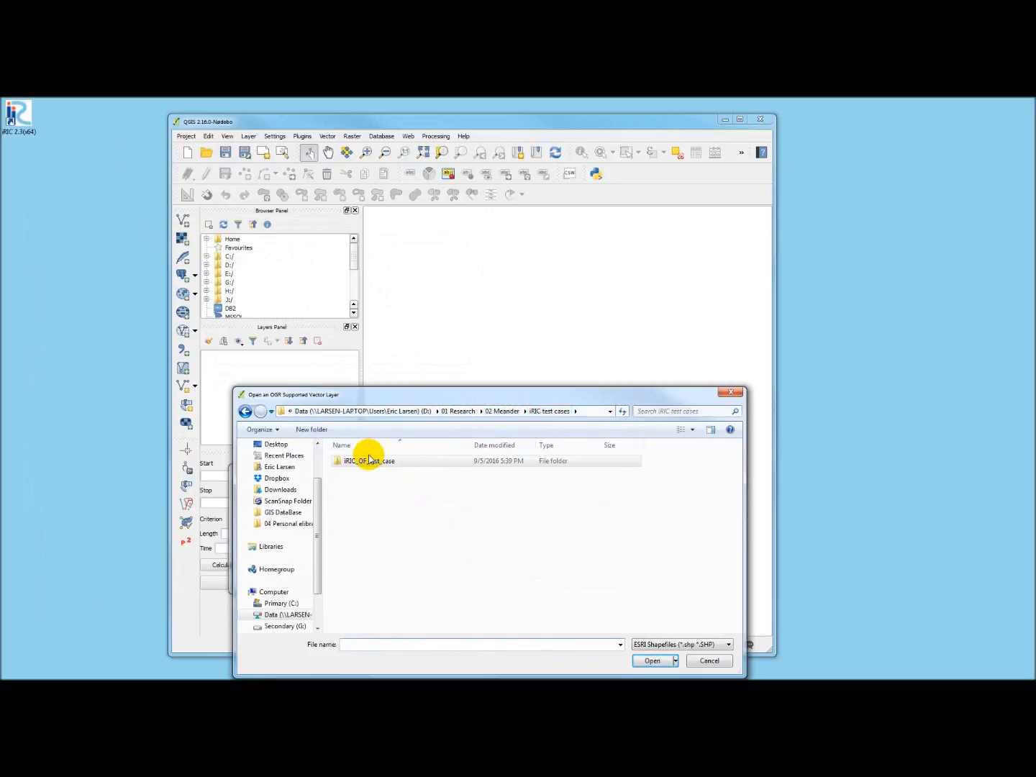
pyautogui.doubleClick(372, 461)
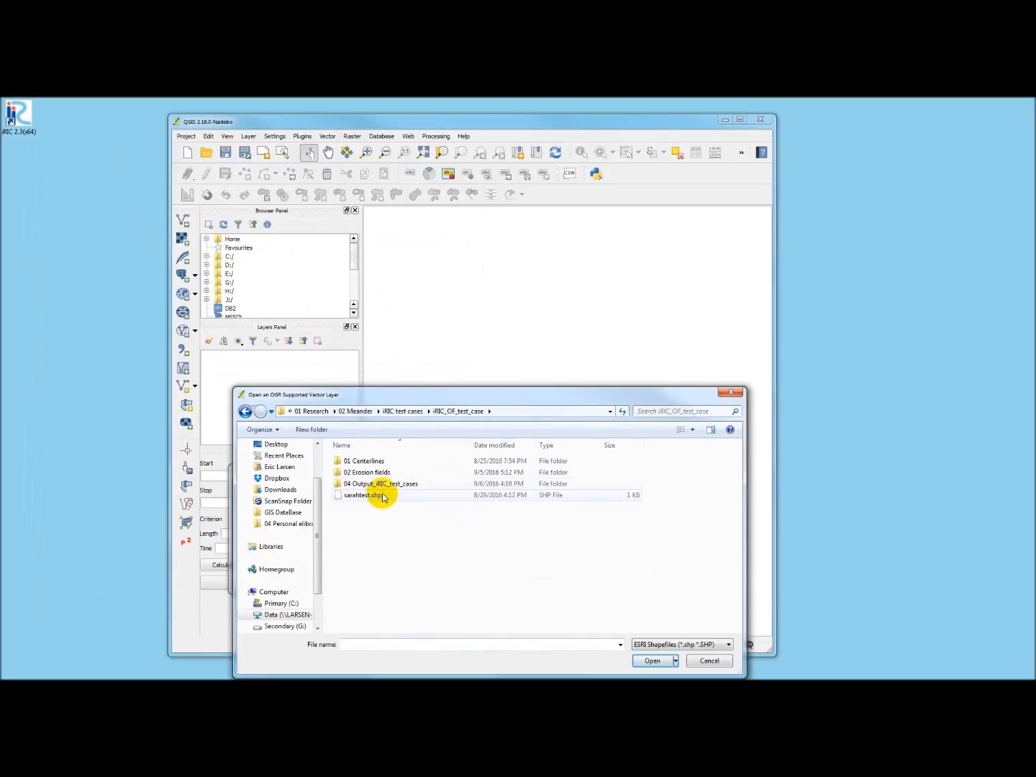
pyautogui.doubleClick(380, 483)
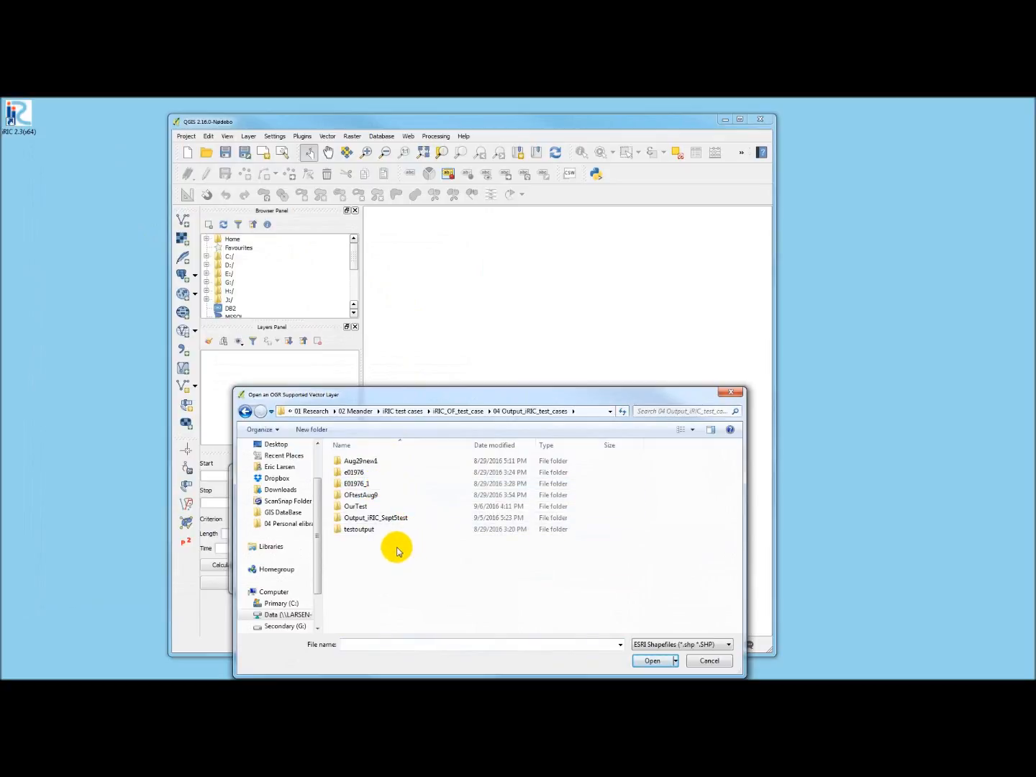
pyautogui.doubleClick(355, 506)
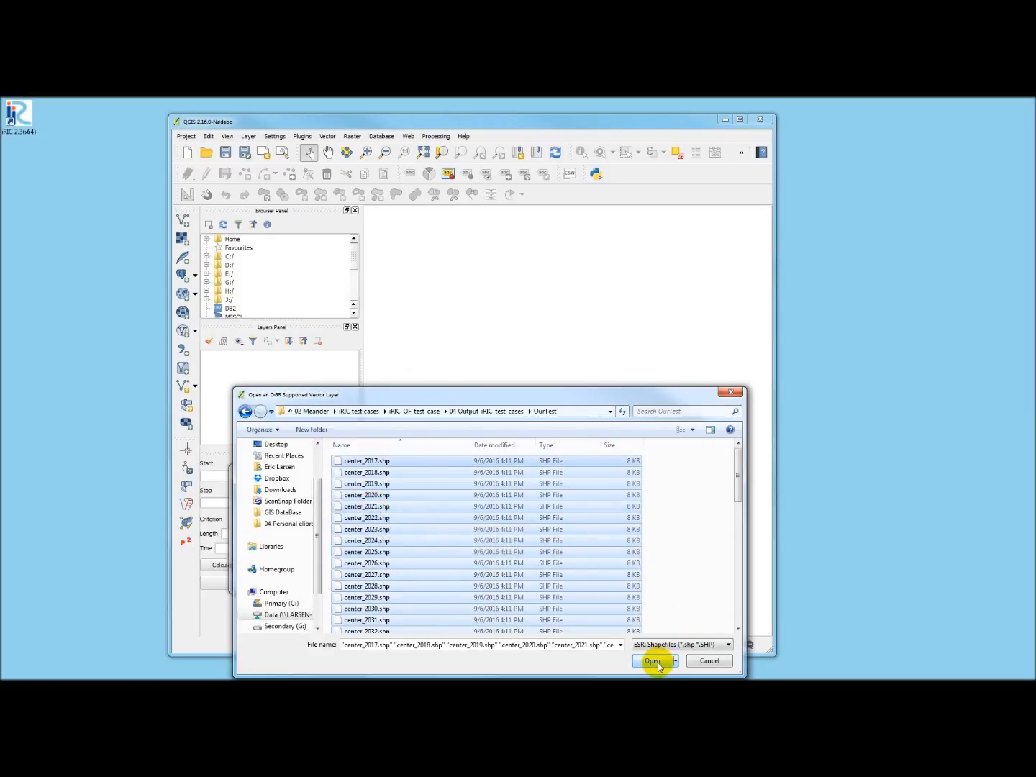
# - Load all center_*.shp yearly centerline shapefiles as map layers
pyautogui.click(654, 661)
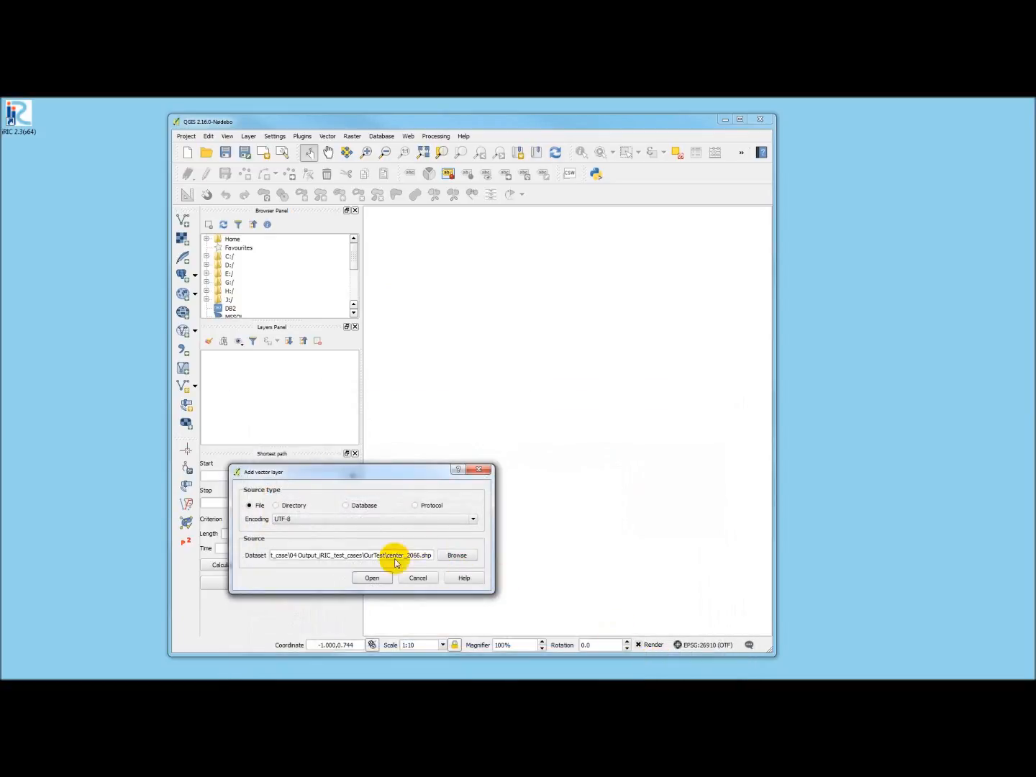
pyautogui.click(371, 579)
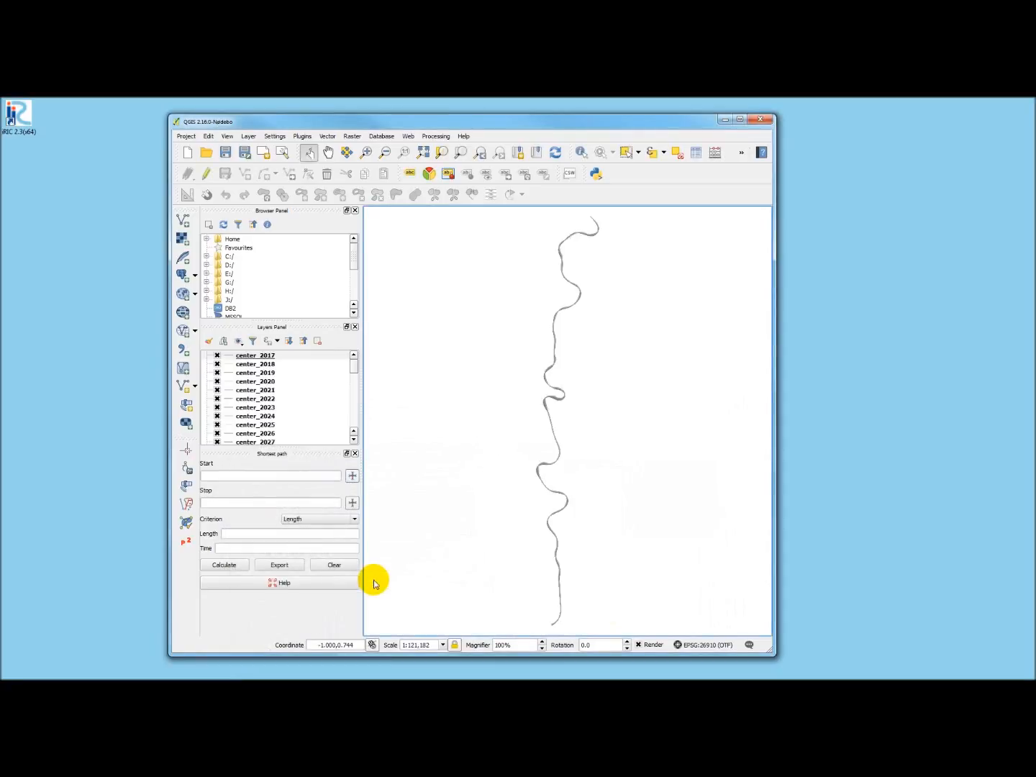
pyautogui.moveTo(443, 348)
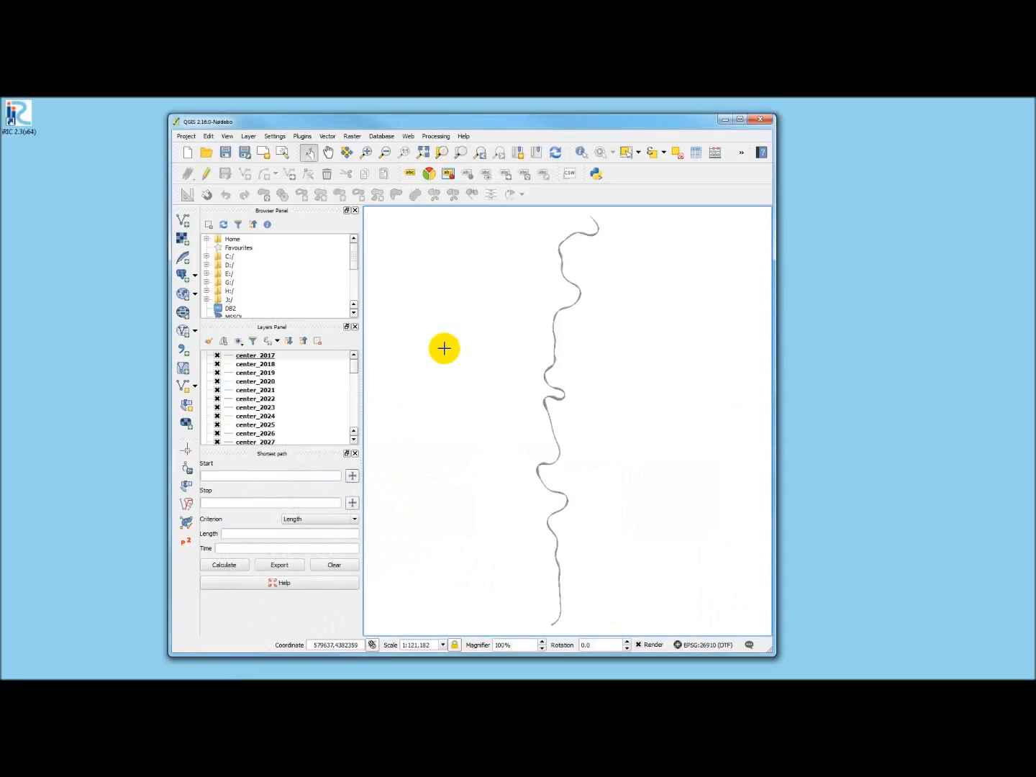
pyautogui.moveTo(394, 236)
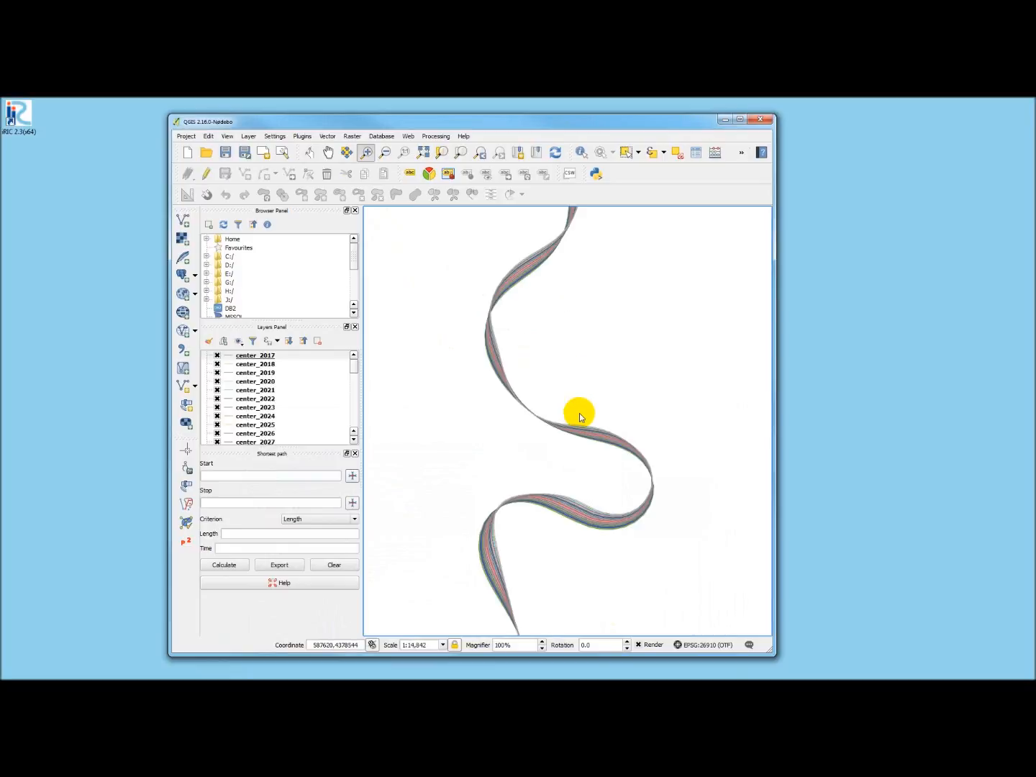
pyautogui.moveTo(666, 397)
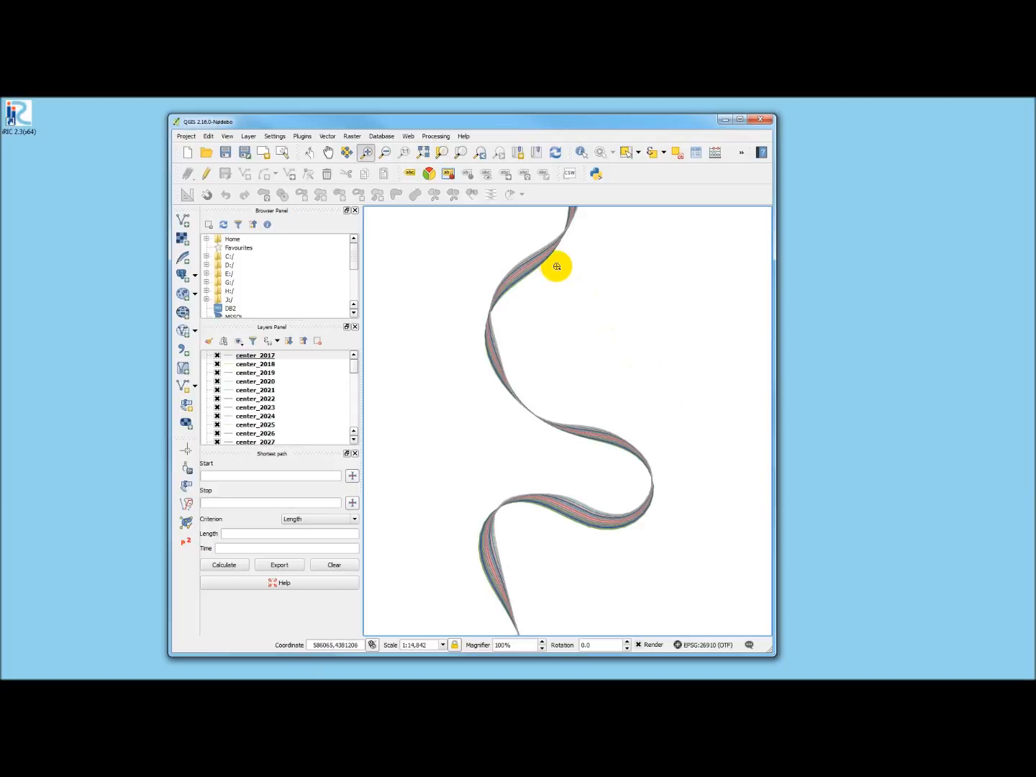
# - Add the Google Satellite basemap via the OpenLayers plugin and check layer order in the Layers Panel
pyautogui.click(407, 135)
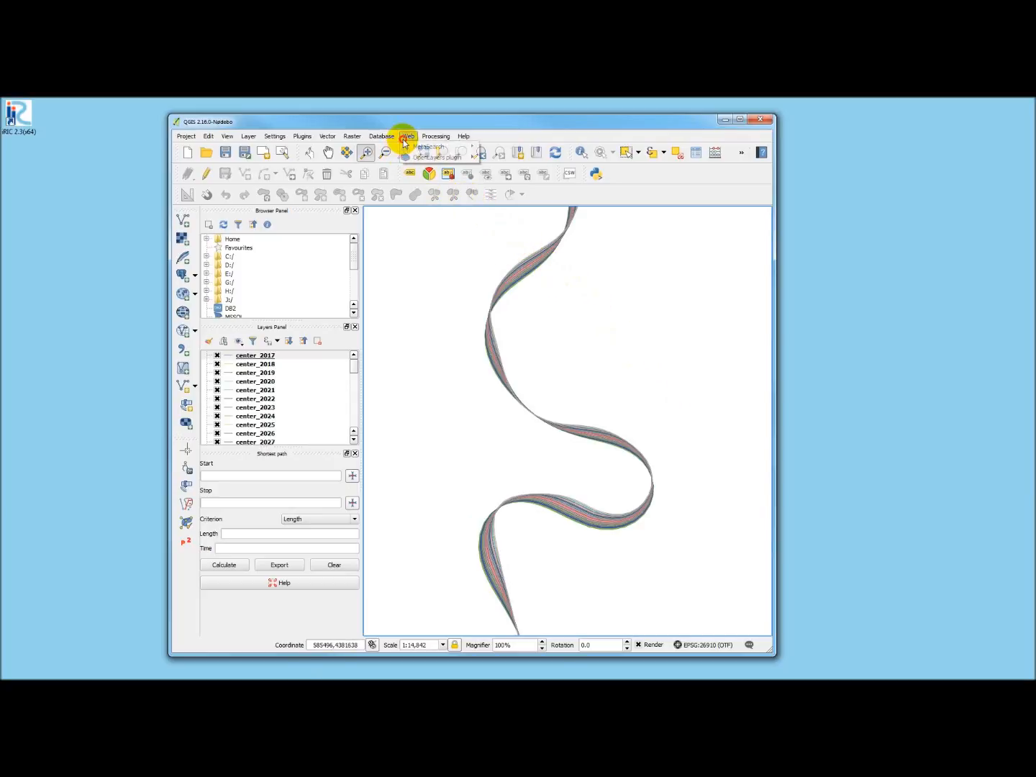
pyautogui.click(409, 135)
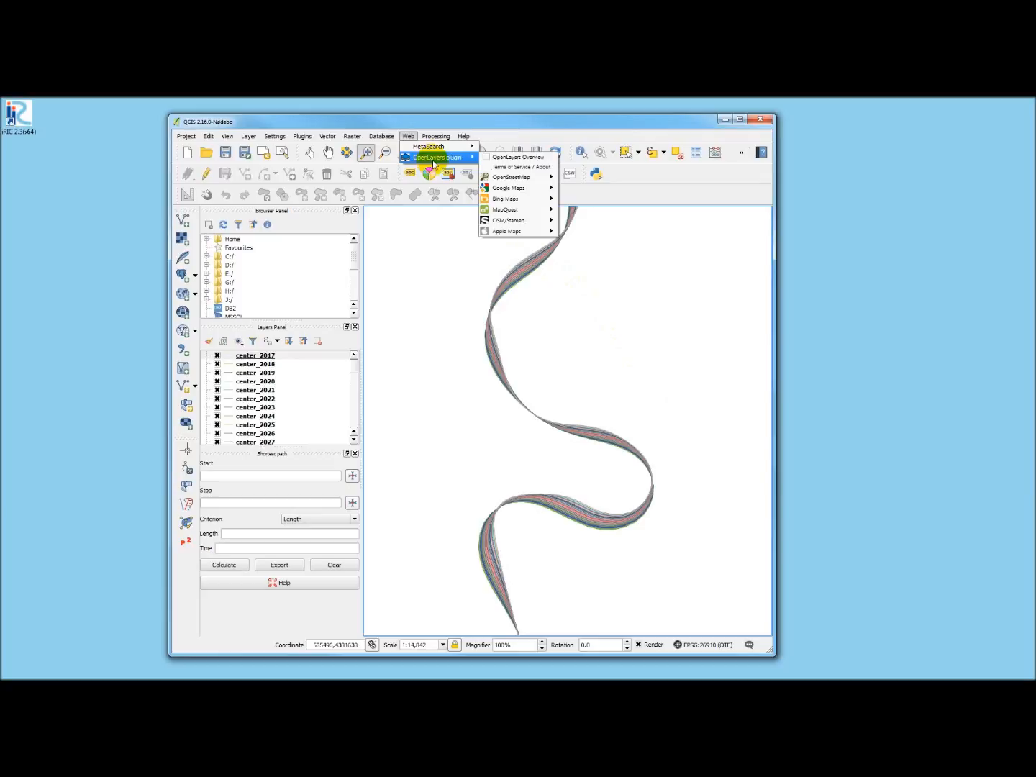
pyautogui.moveTo(507, 187)
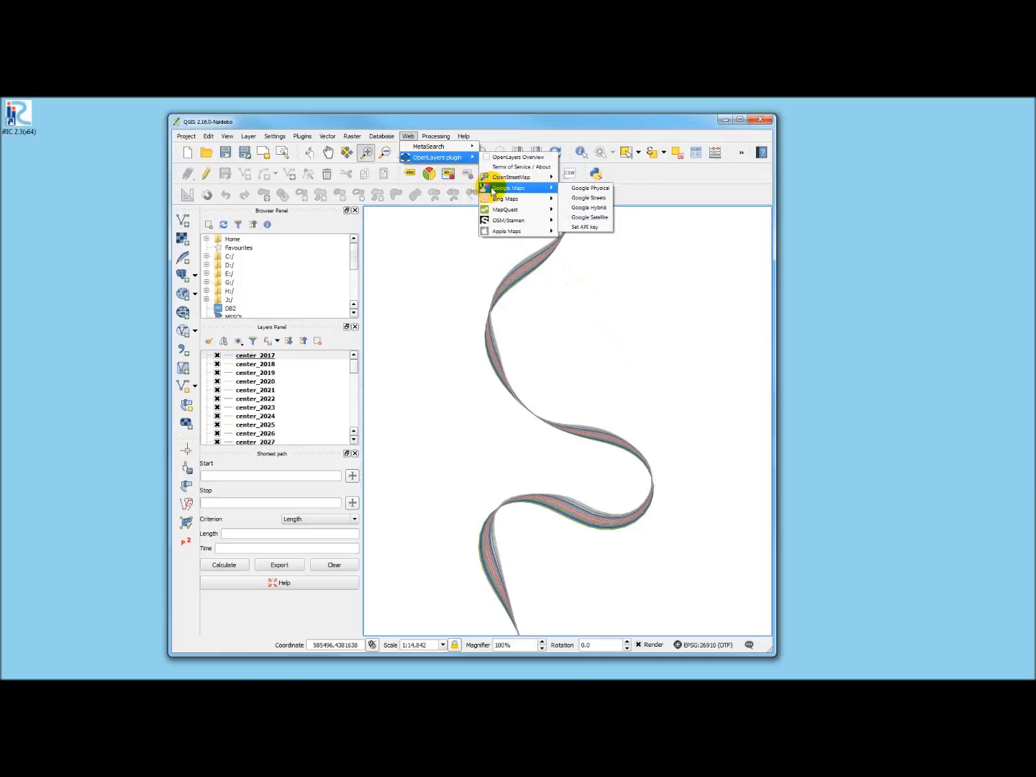
pyautogui.moveTo(584, 218)
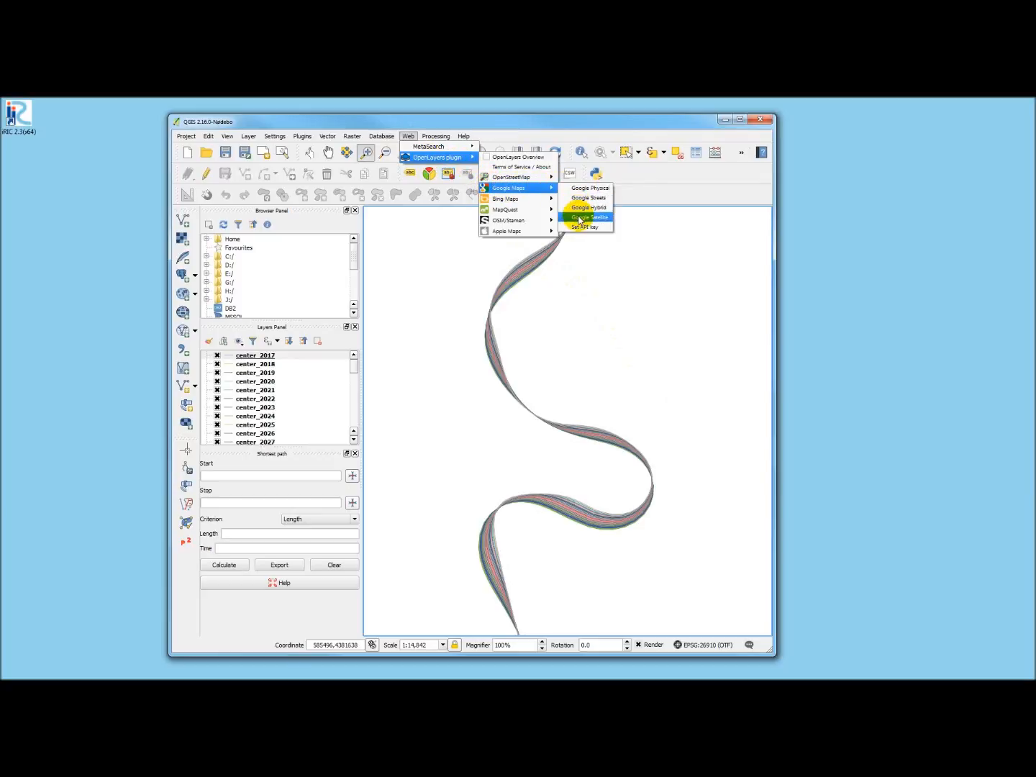
pyautogui.click(587, 217)
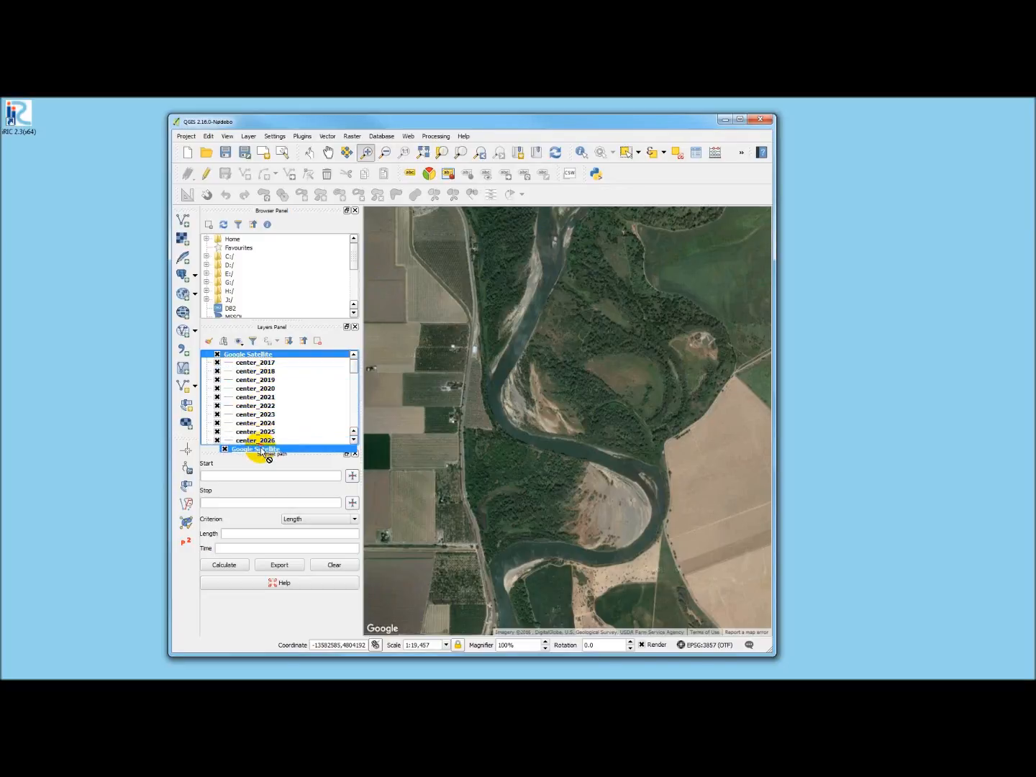
pyautogui.scroll(-3)
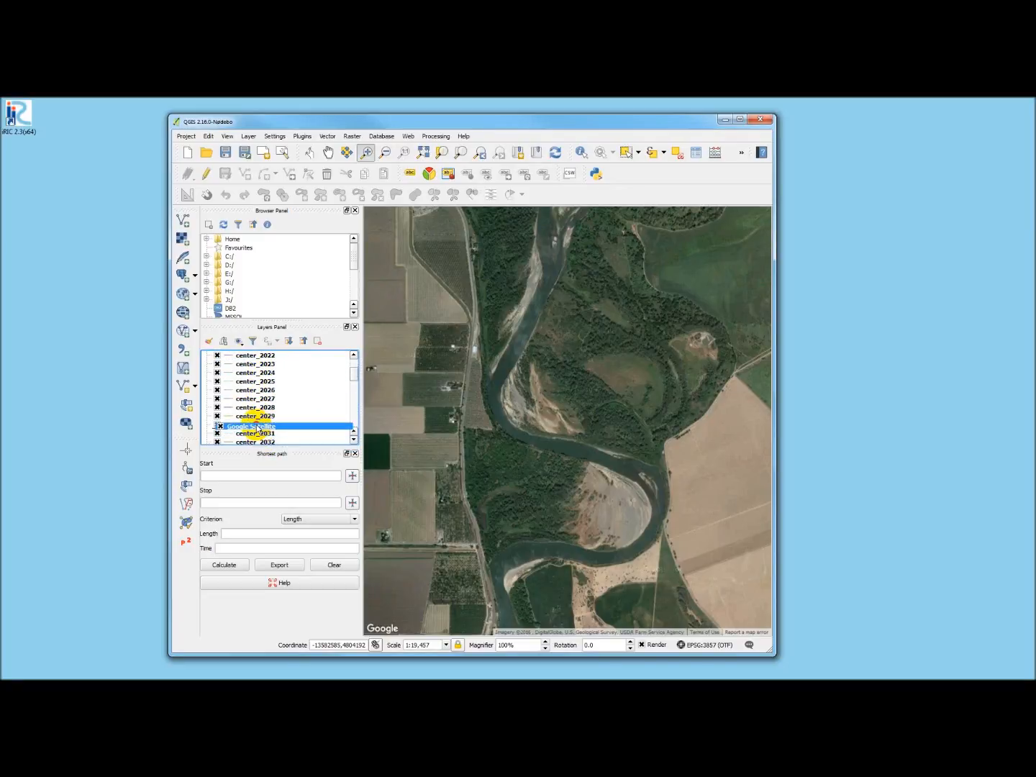
pyautogui.scroll(-3)
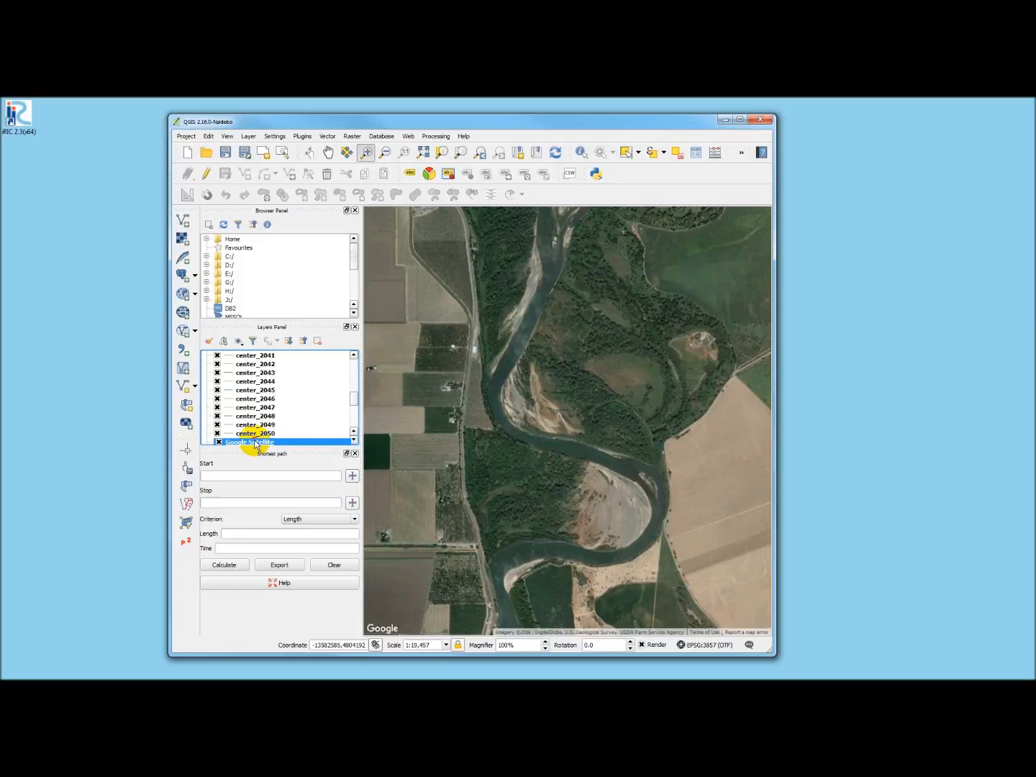